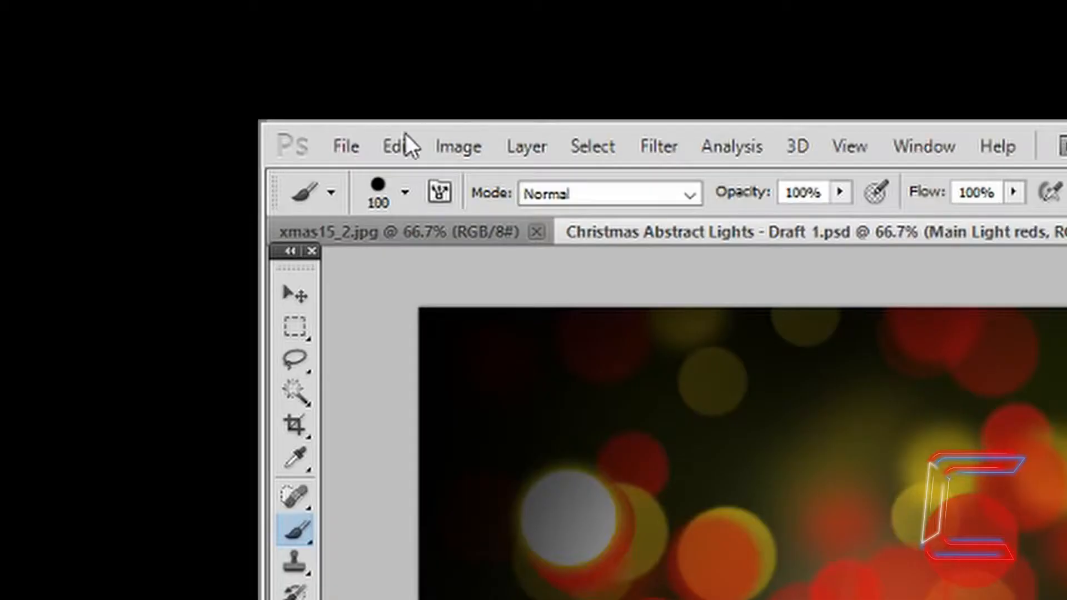
Step: Create a 1300×800 px document and fill the background with black
click(345, 147)
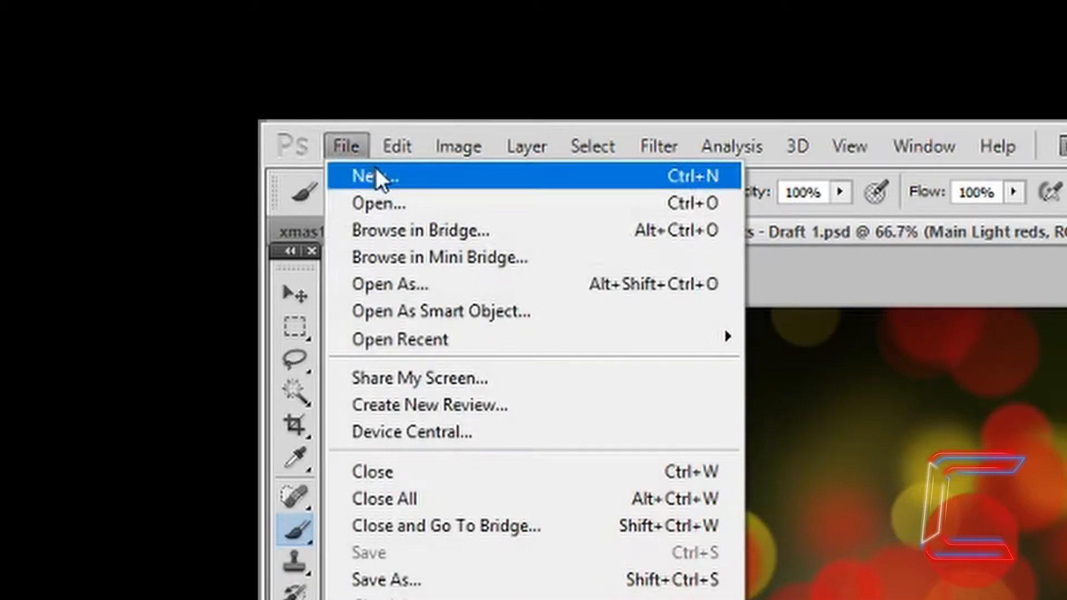
click(370, 177)
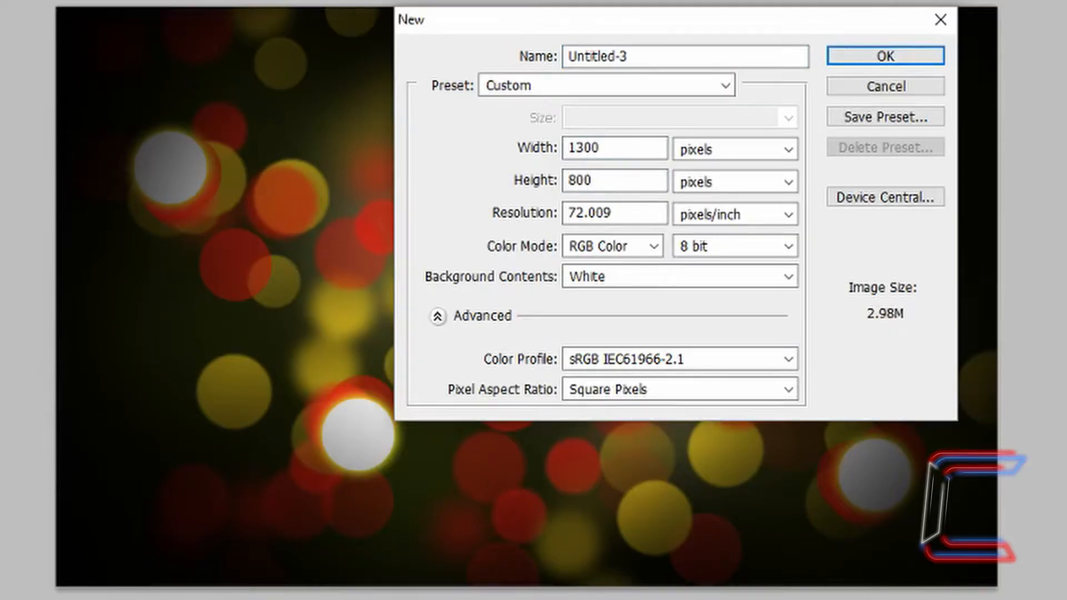
mouse_move(897, 270)
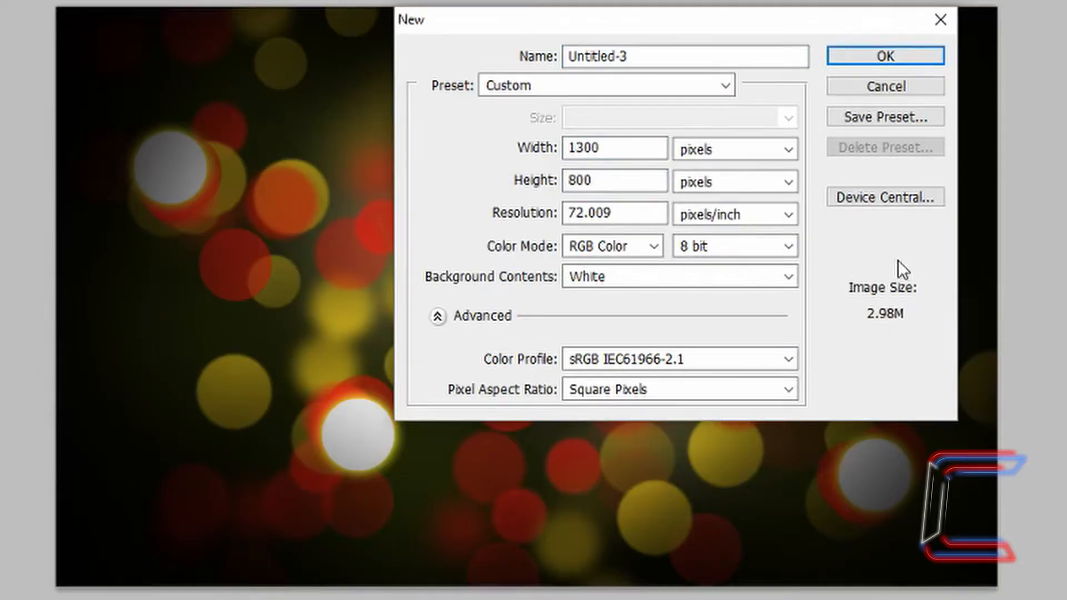
mouse_move(850, 250)
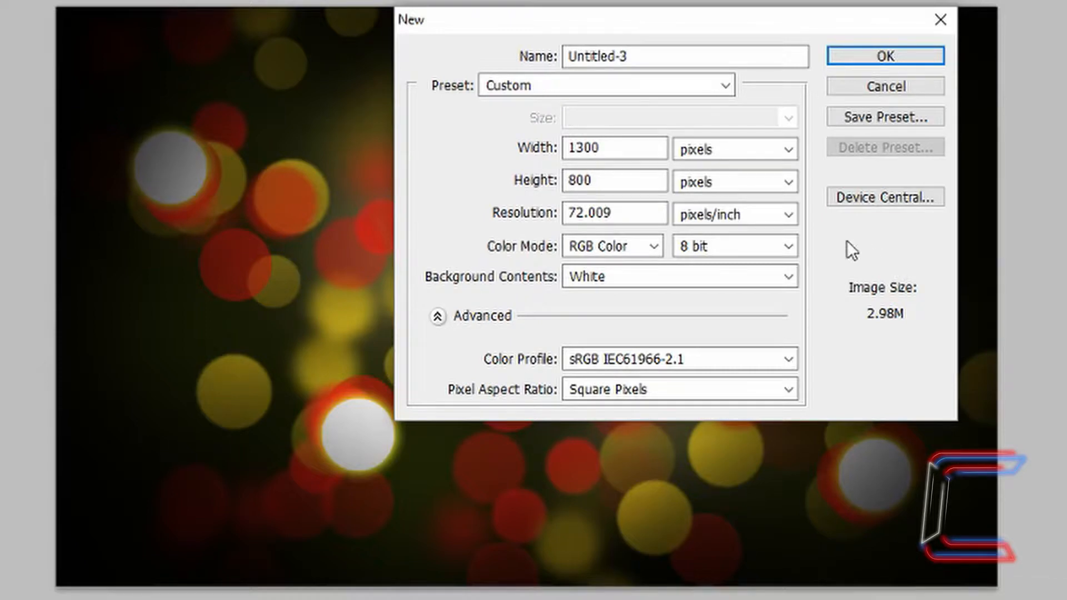
click(613, 180)
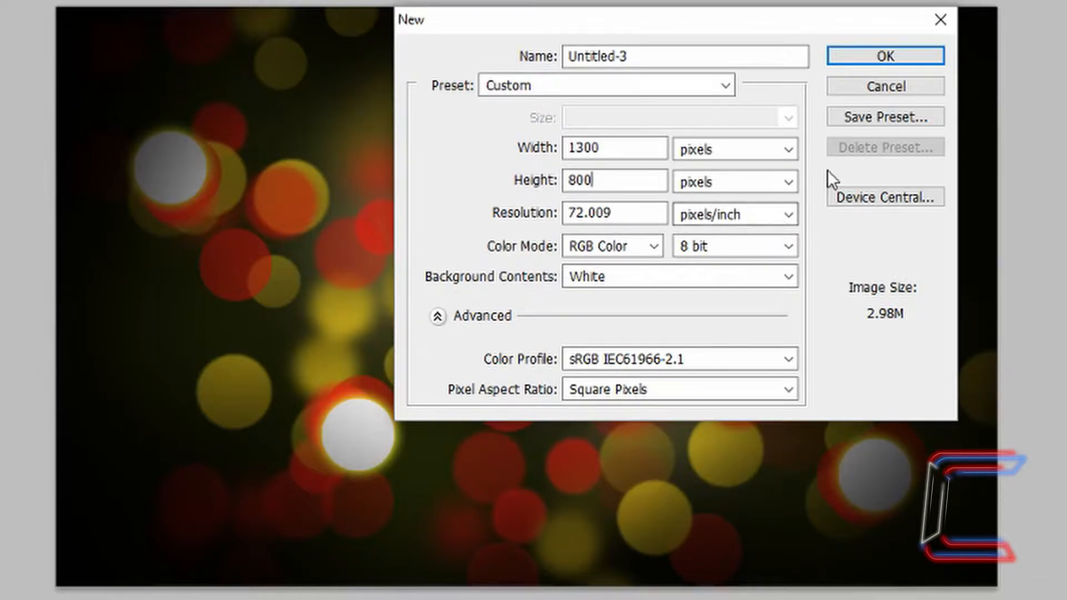
click(885, 55)
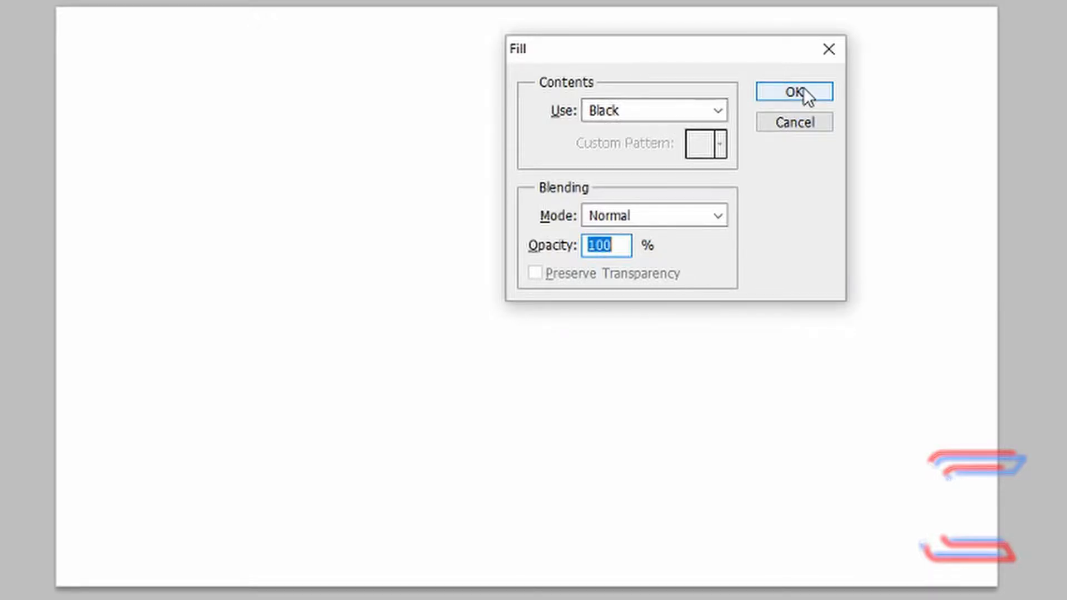
click(793, 91)
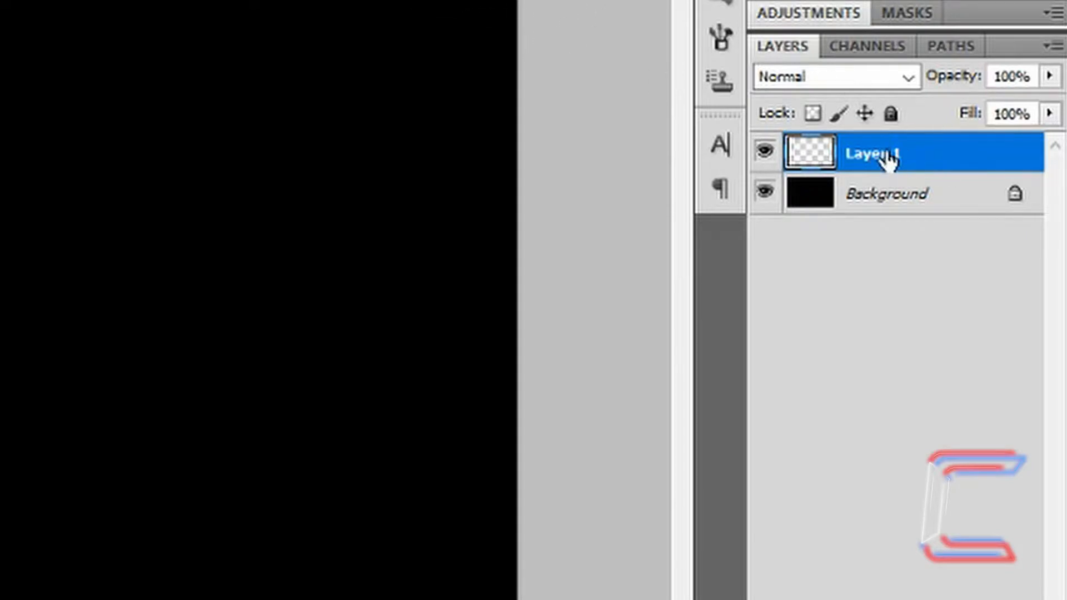
Step: Rename the new layer 'Christmas Tree Blur', pick a green colour and an 800 px soft brush
double_click(873, 154)
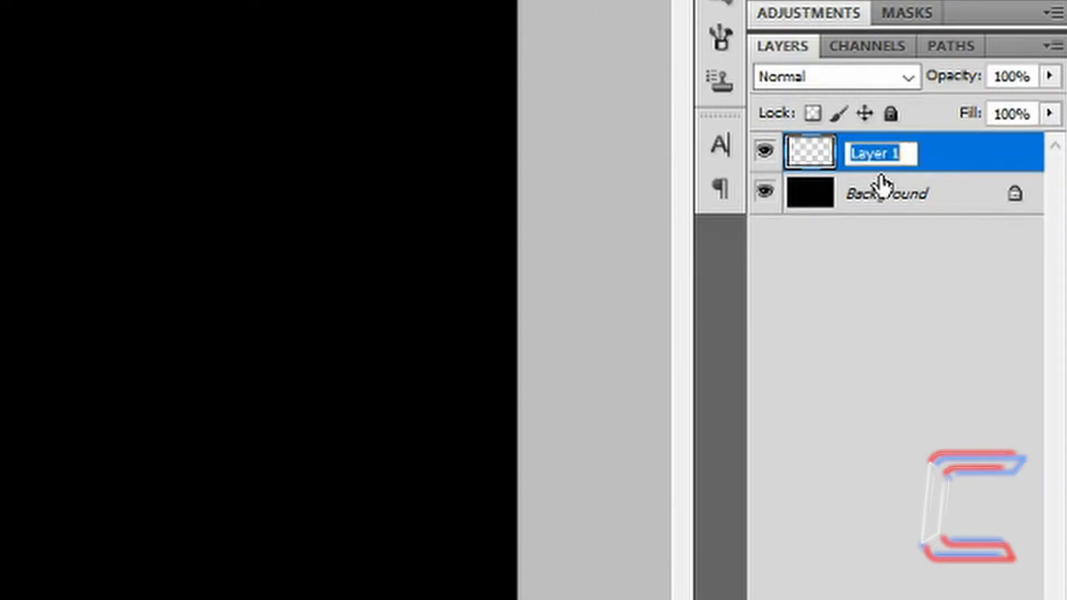
text(Christmas Tree Blur)
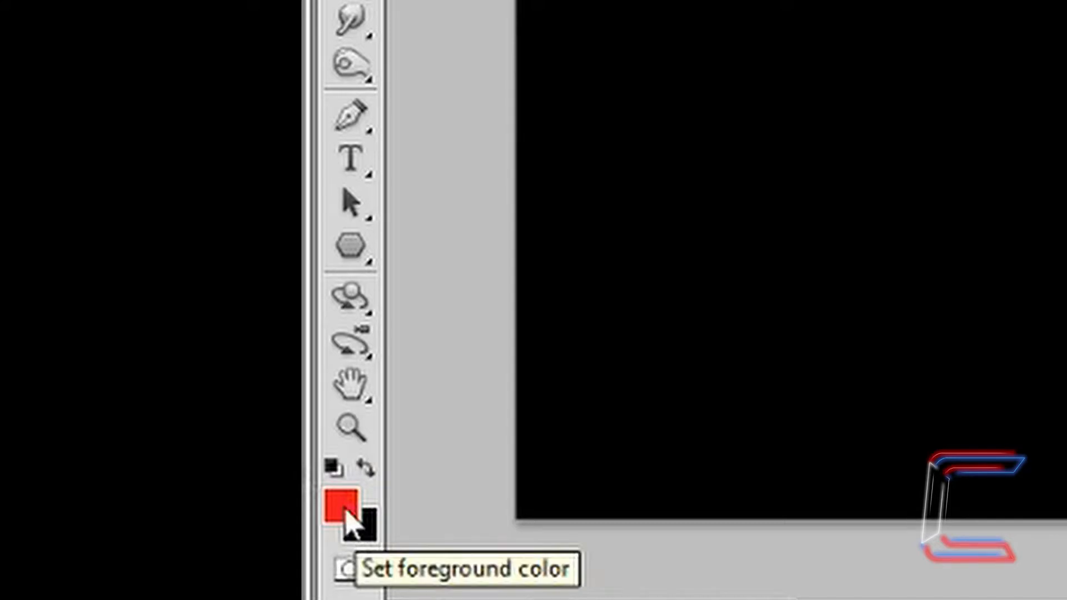
click(340, 507)
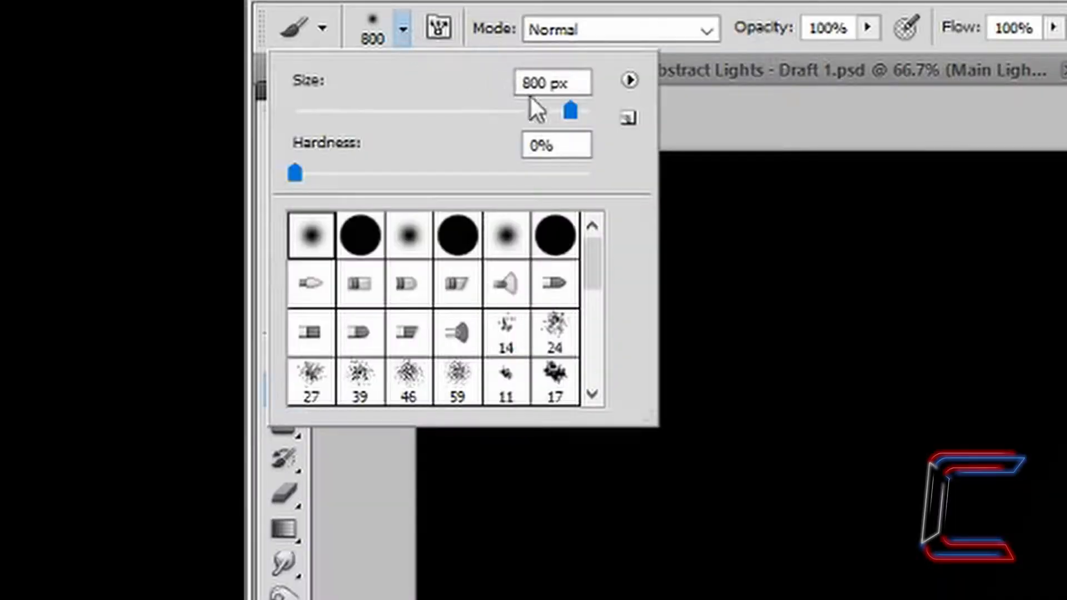
drag(293, 173, 588, 173)
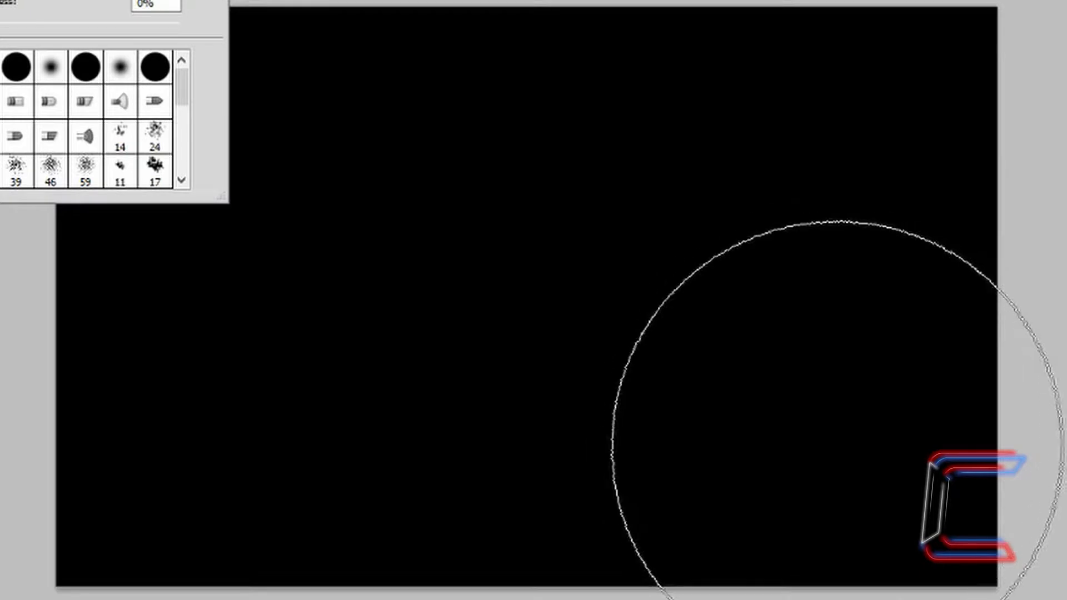
mouse_move(813, 379)
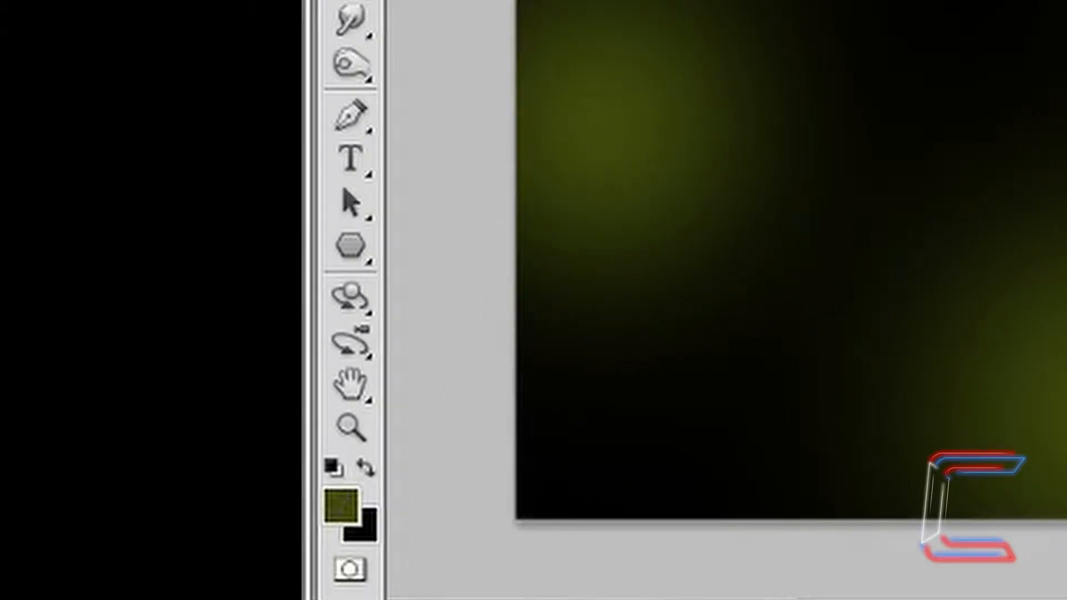
Step: Set the foreground to pale yellow fbffa9 and dab a glow among the green ones
click(343, 513)
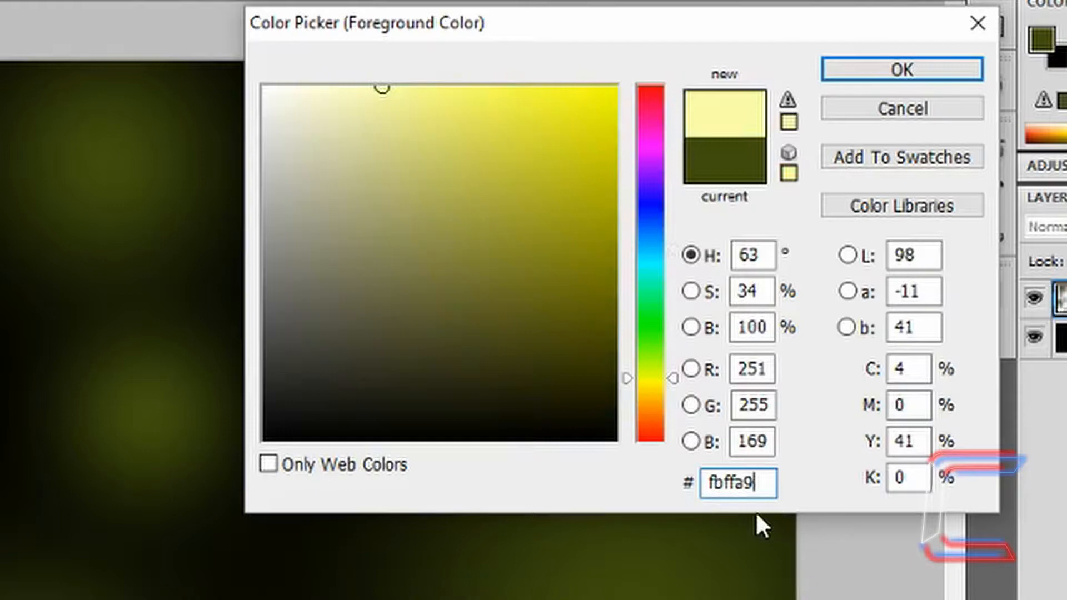
mouse_move(864, 100)
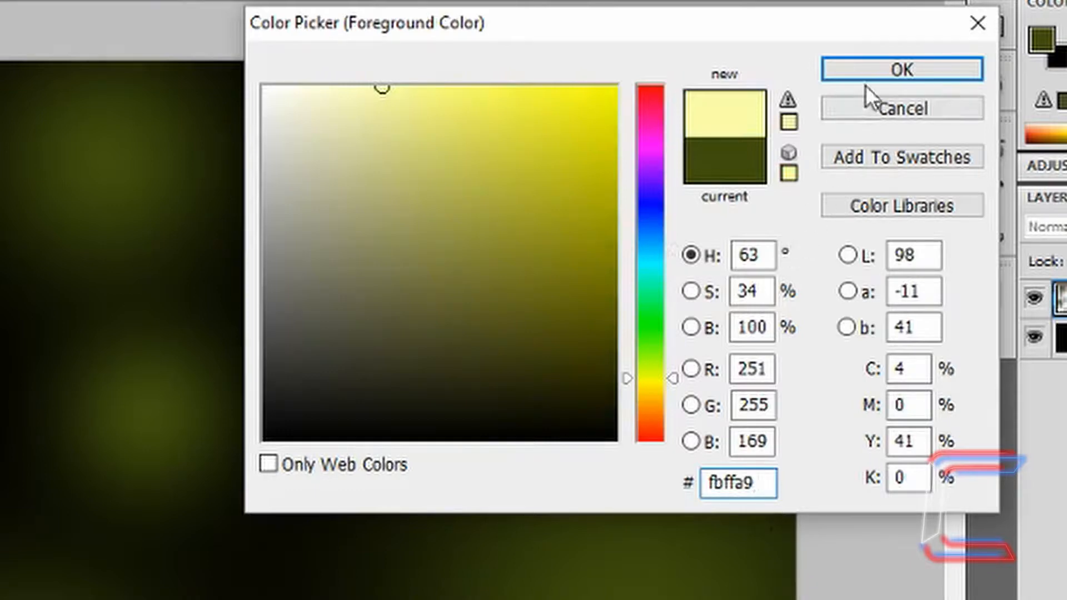
click(902, 69)
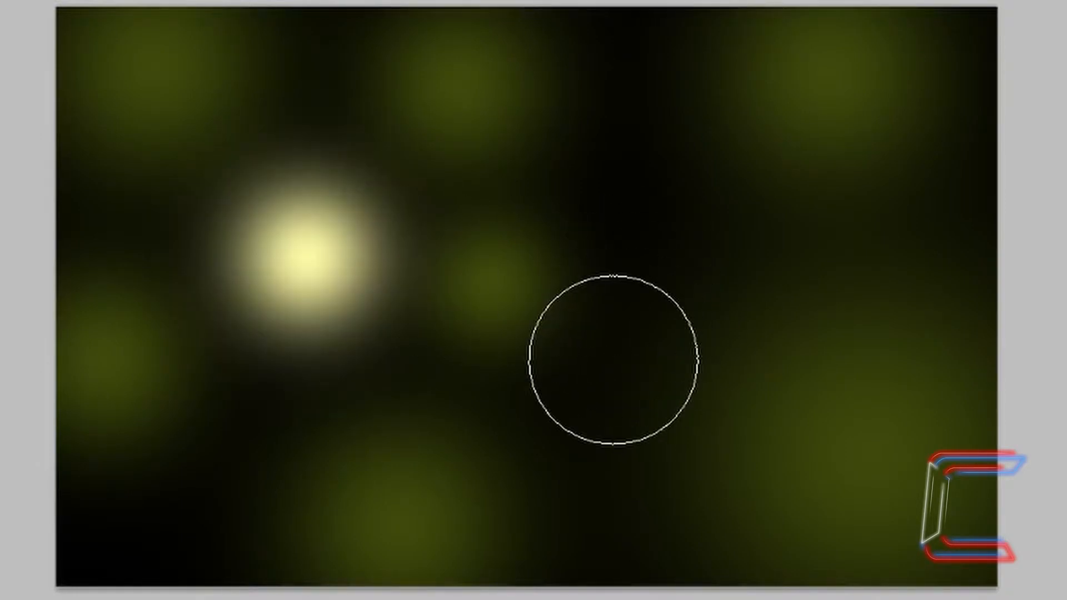
click(81, 9)
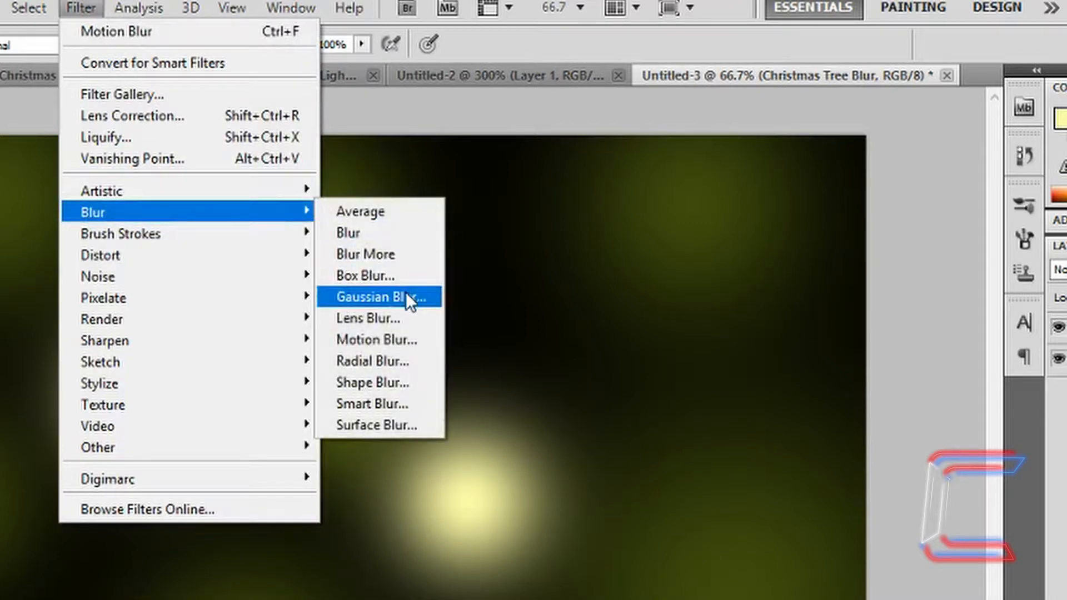
Step: Apply an 80 px Gaussian Blur to the Christmas Tree Blur layer
click(380, 296)
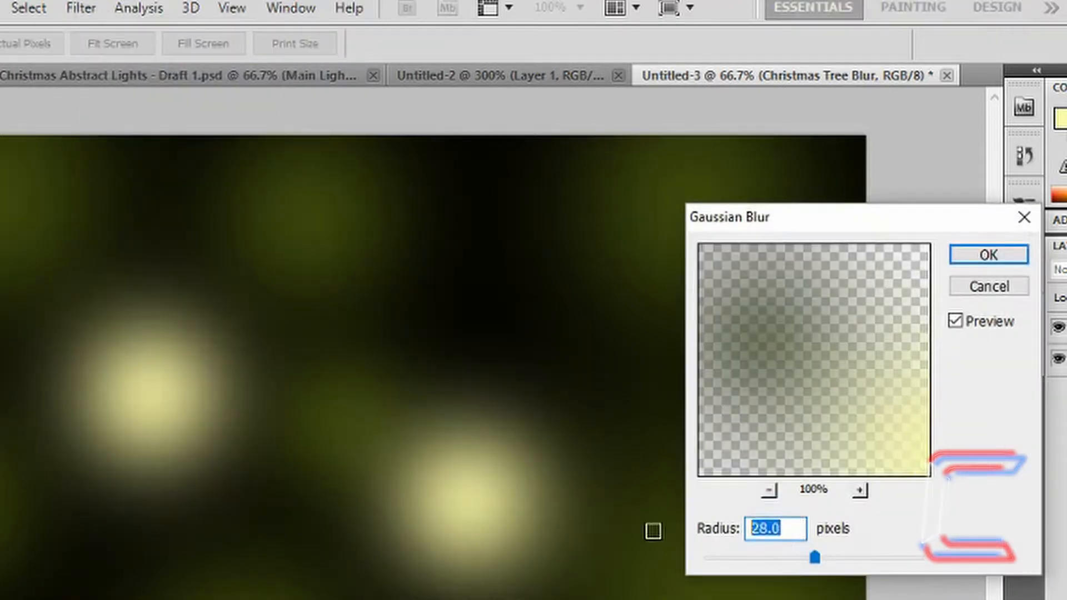
drag(815, 558, 877, 558)
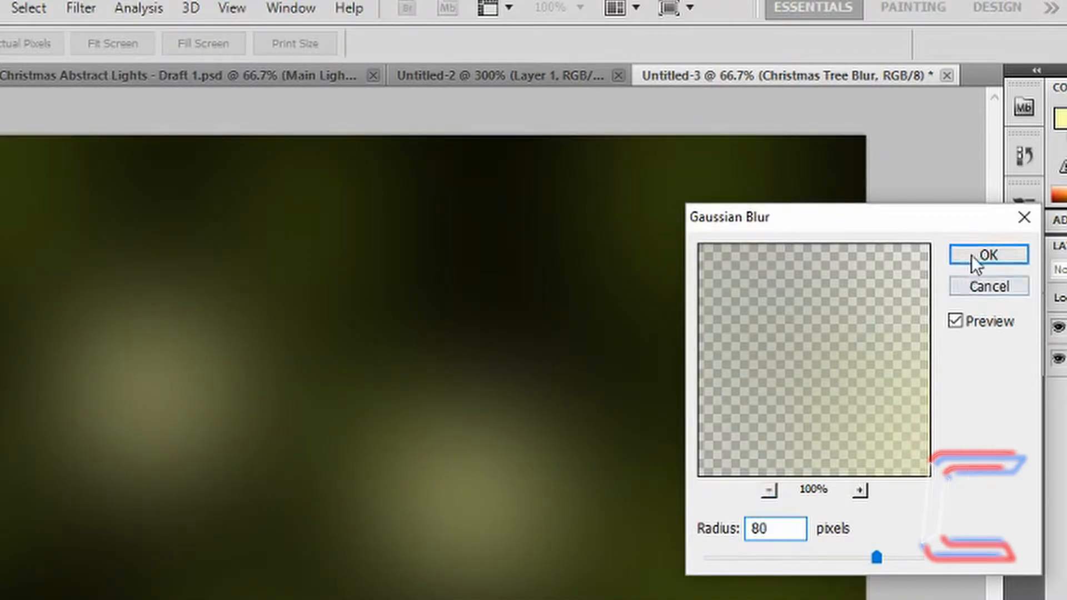
click(988, 254)
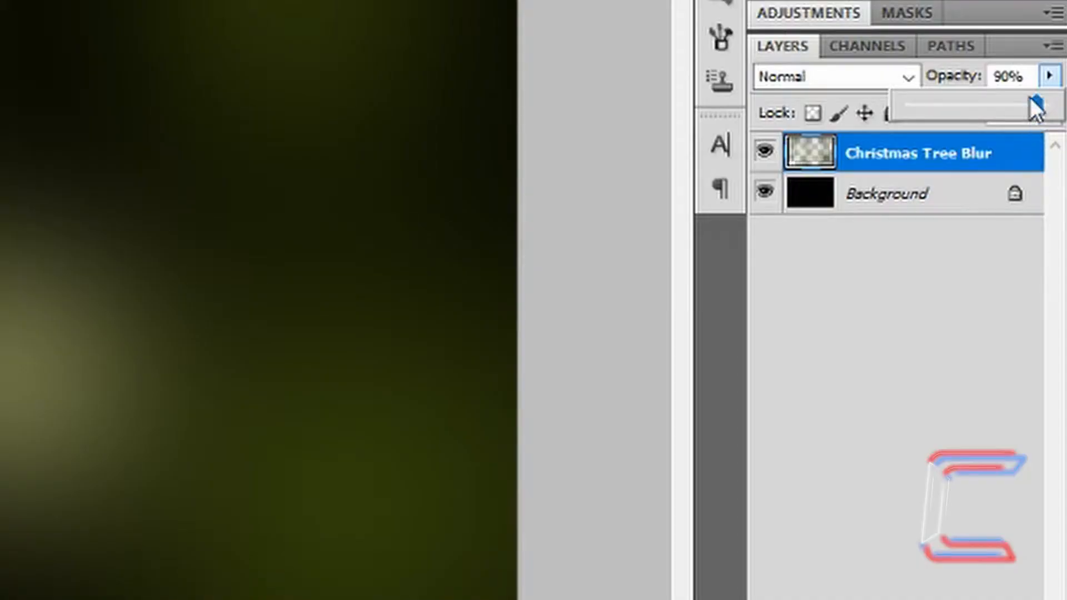
mouse_move(1029, 103)
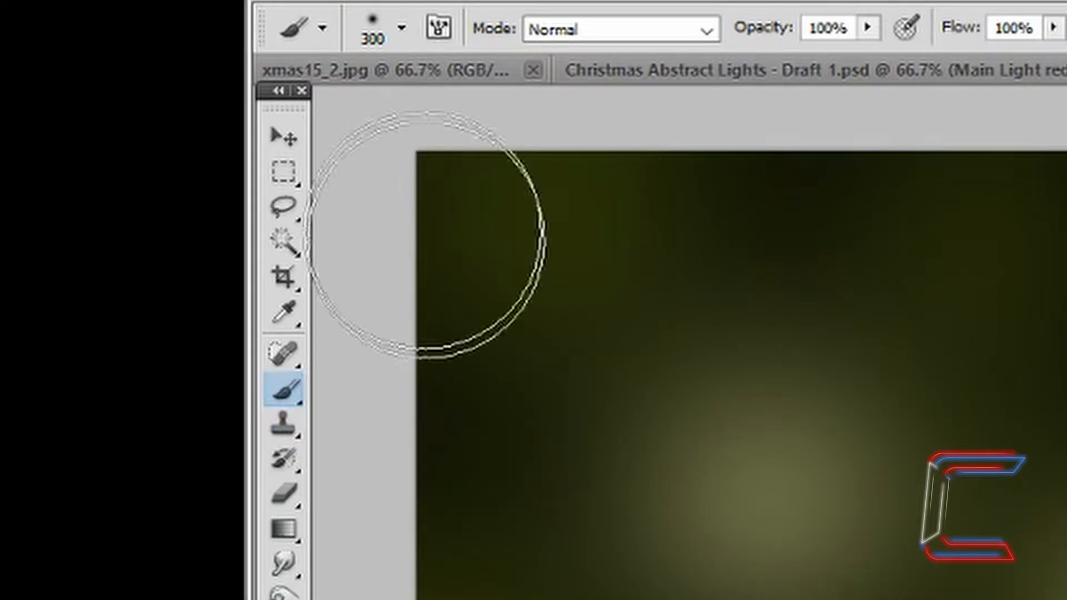
Step: Set a 300 px brush and hide the Christmas Tree Blur layer
click(398, 29)
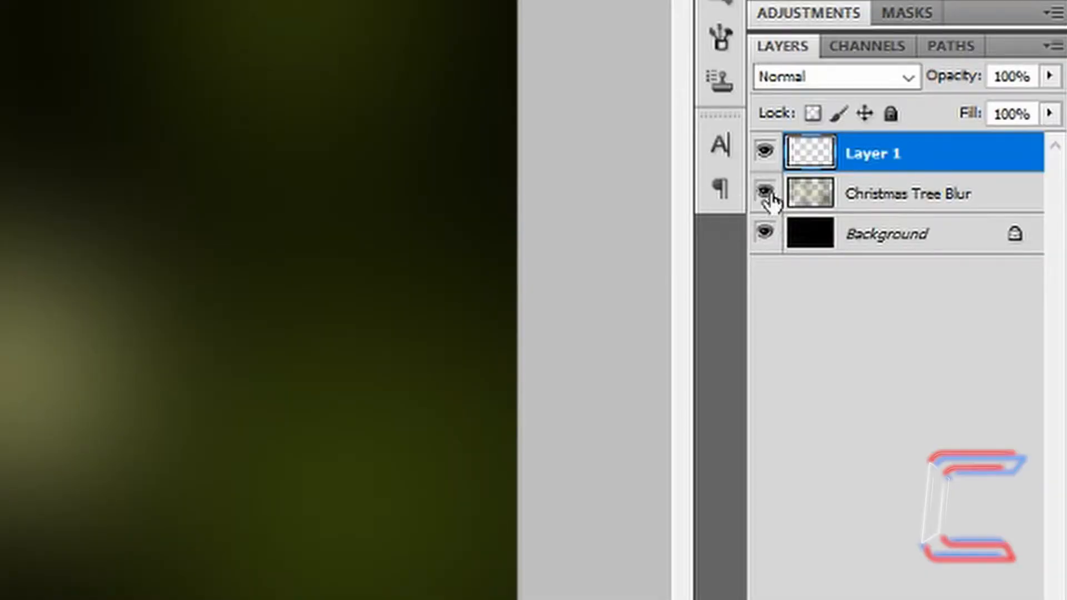
mouse_move(764, 192)
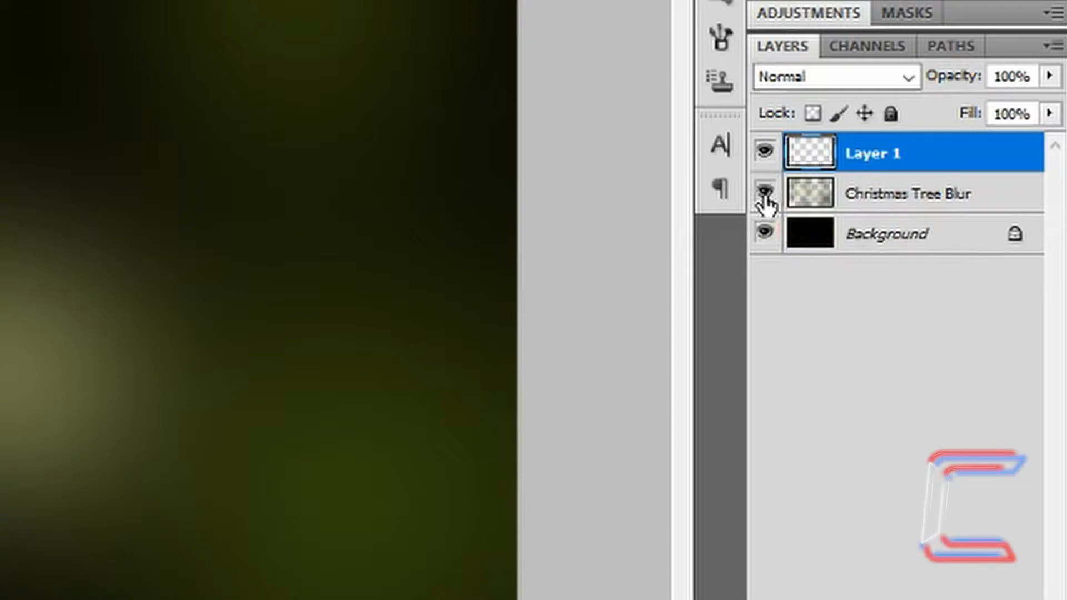
click(764, 193)
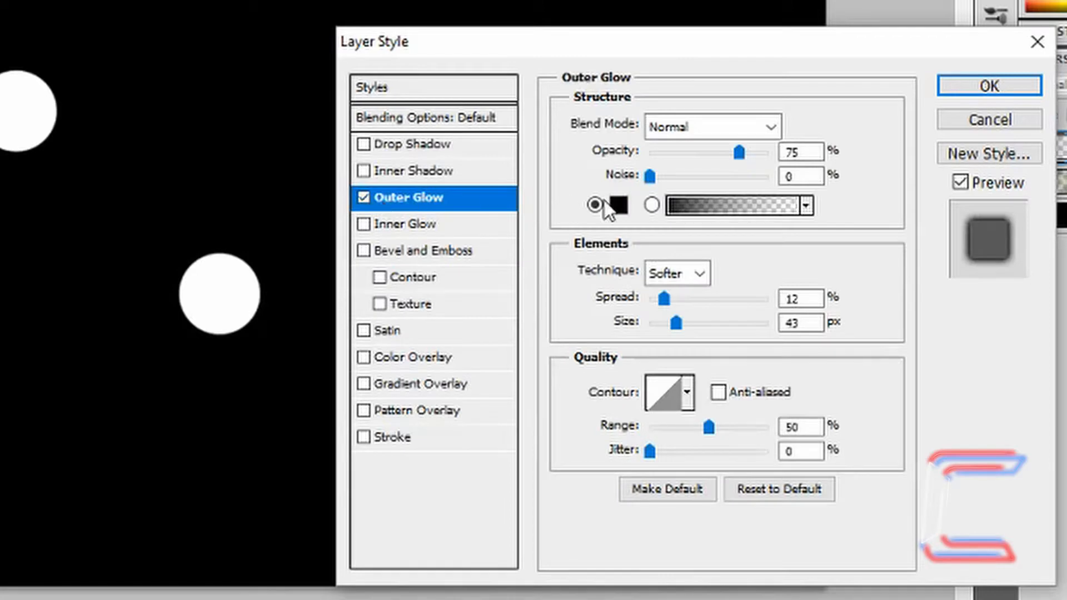
Step: Add a yellow fcff1f Outer Glow with 5% spread and 18 px size
click(621, 206)
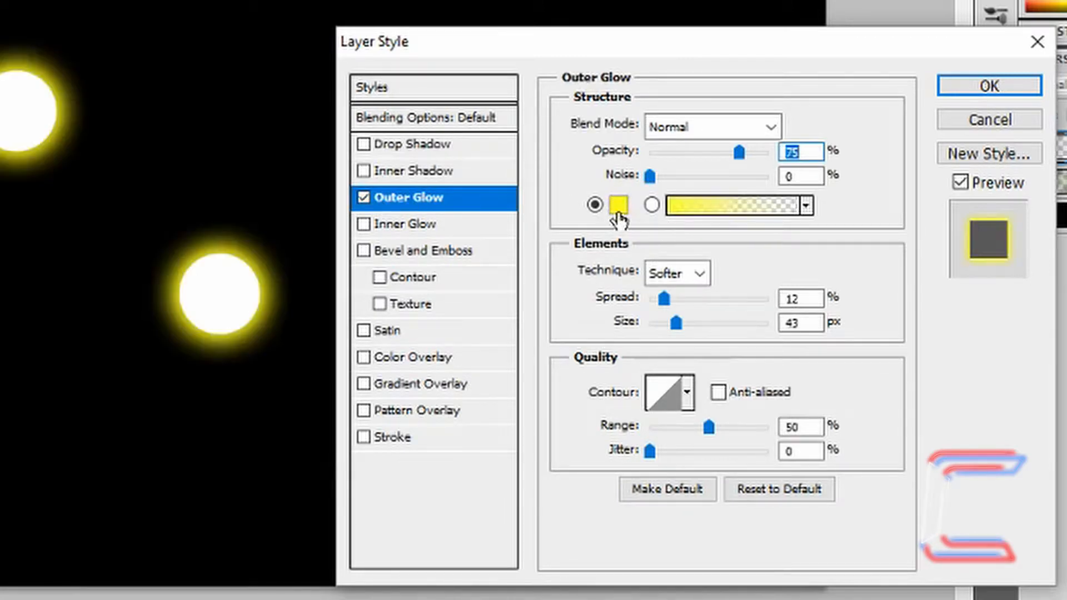
click(620, 204)
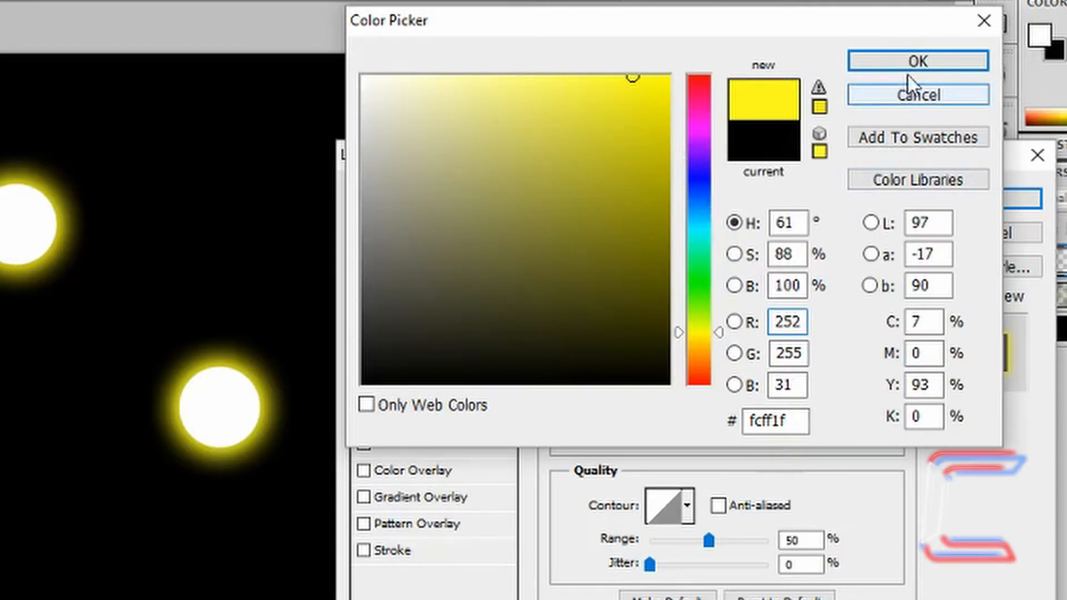
click(918, 61)
text(18)
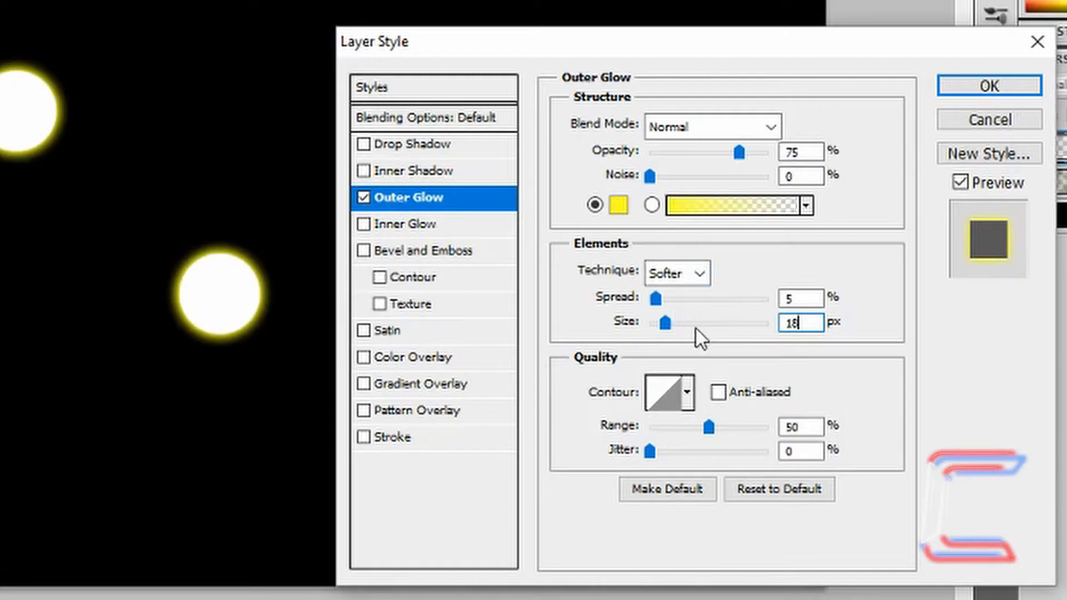
mouse_move(773, 432)
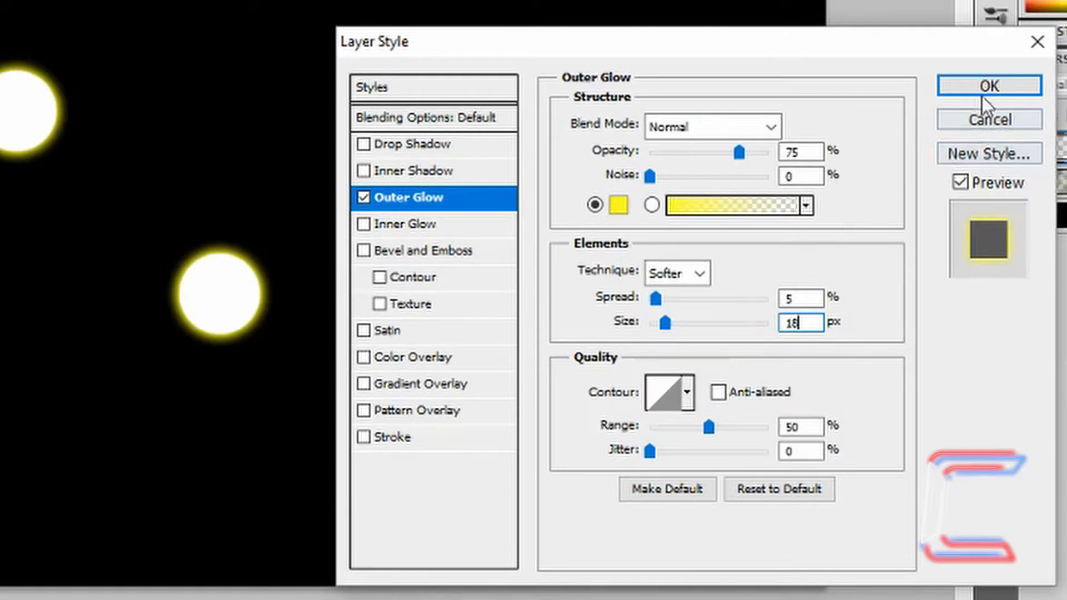
click(988, 85)
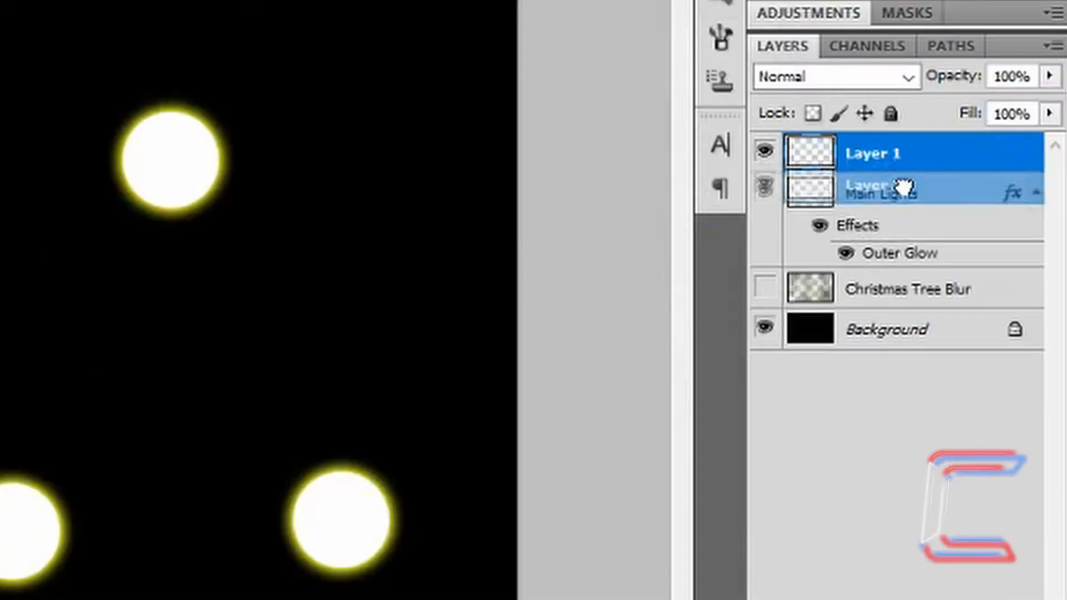
Step: Put a 'Main Lights Red' layer below Main Lights and set foreground to red #fa131c
drag(870, 152, 871, 247)
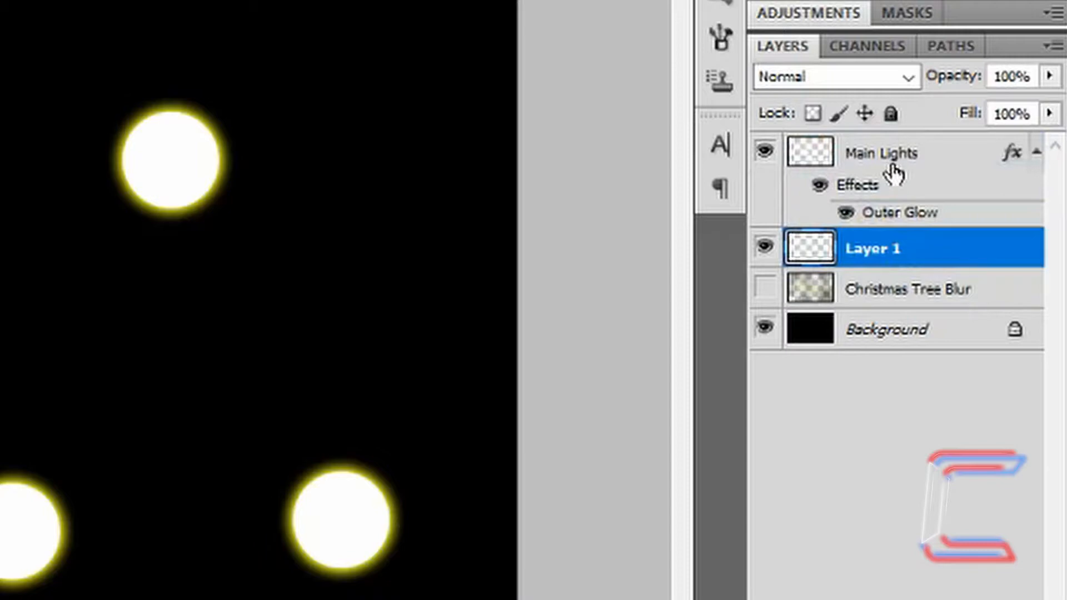
mouse_move(894, 177)
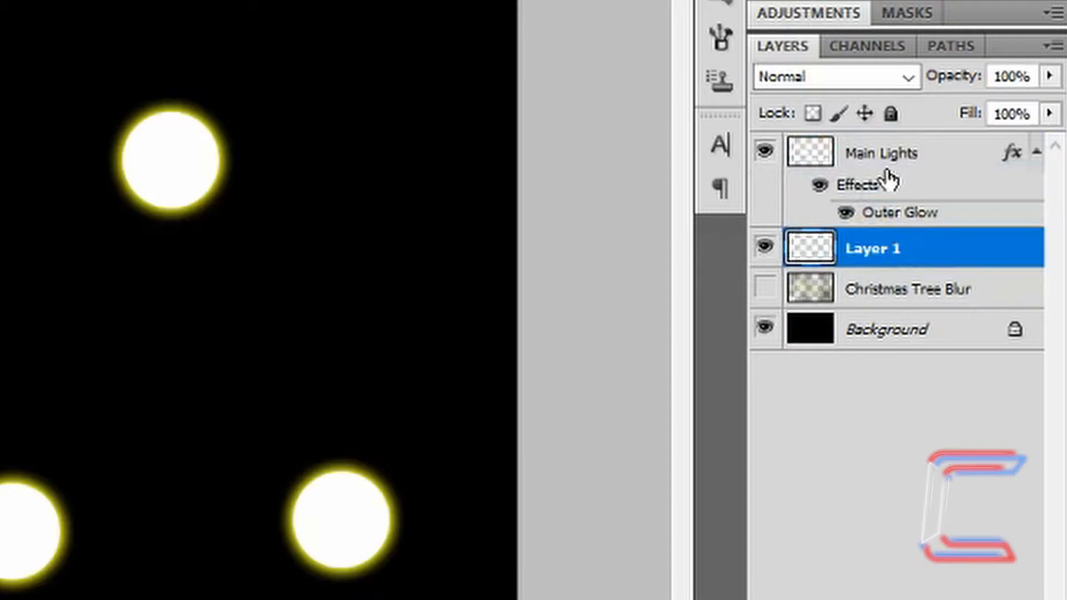
text(Main Lights Red)
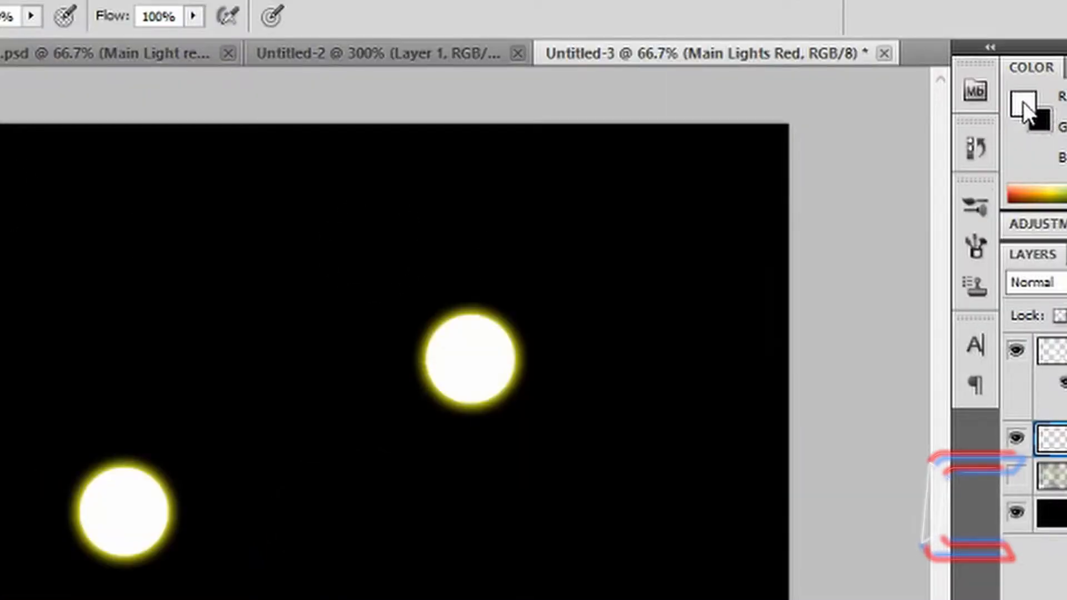
click(1023, 98)
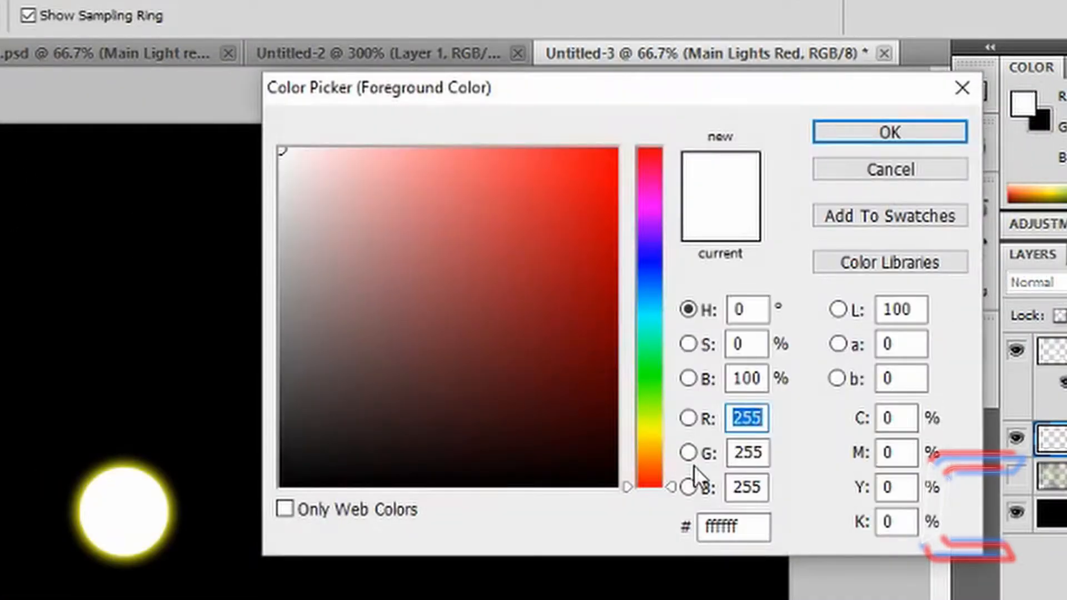
click(591, 157)
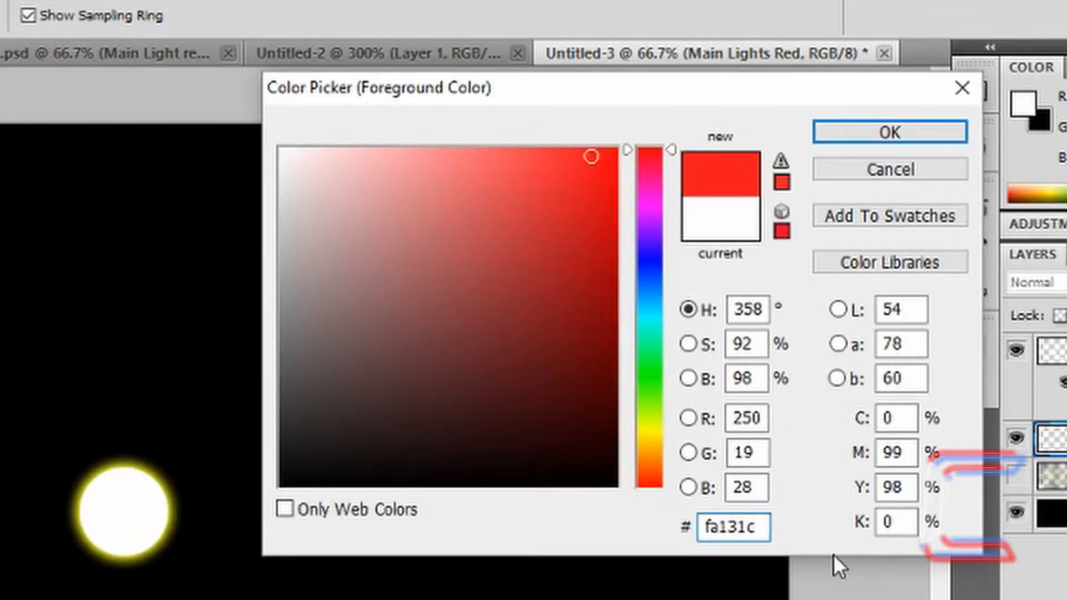
click(751, 527)
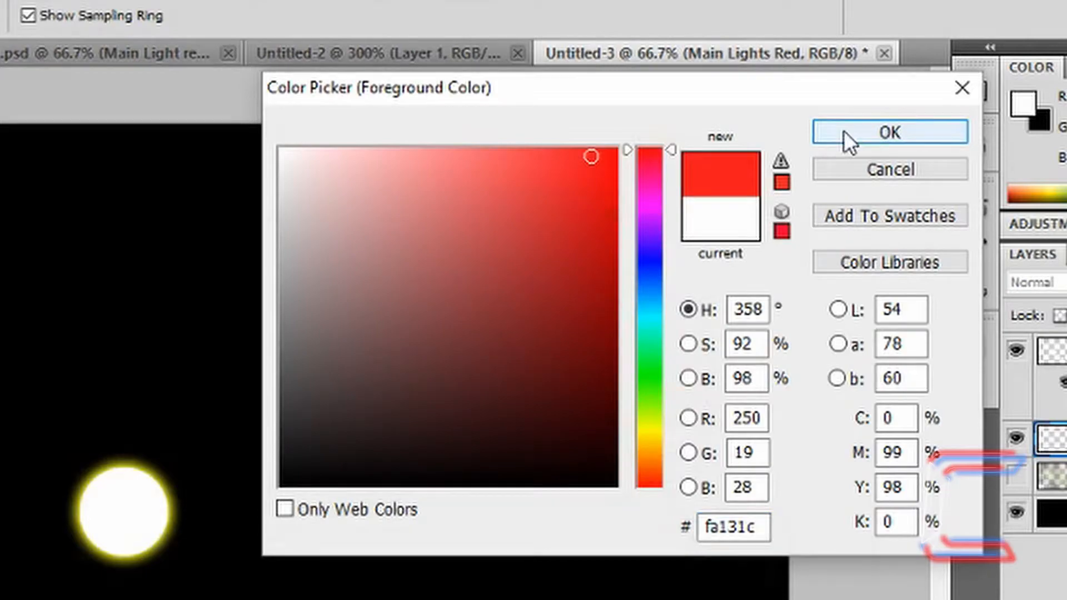
click(890, 131)
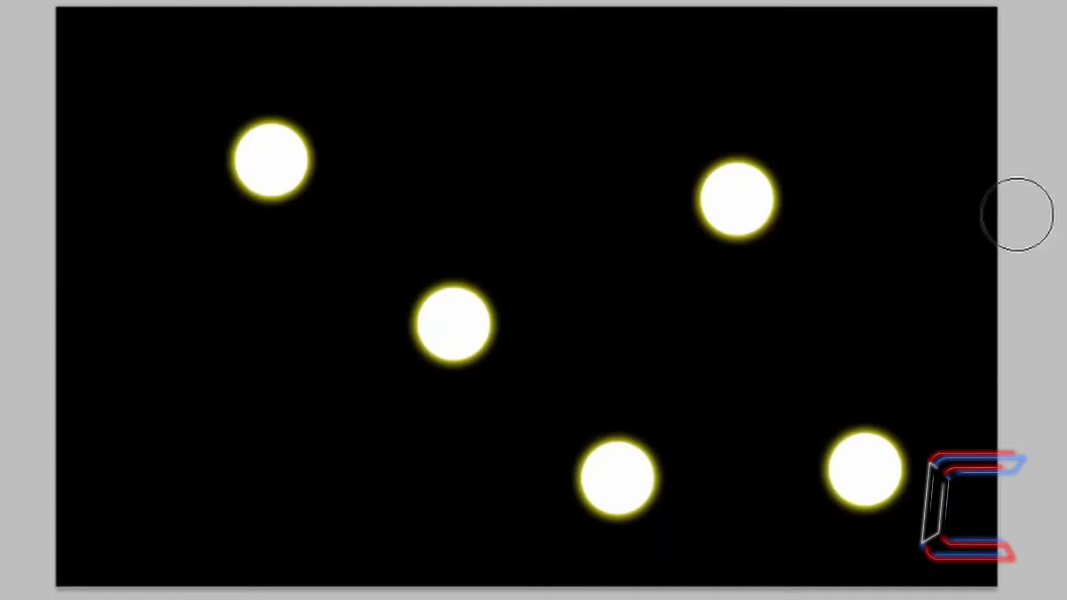
mouse_move(751, 227)
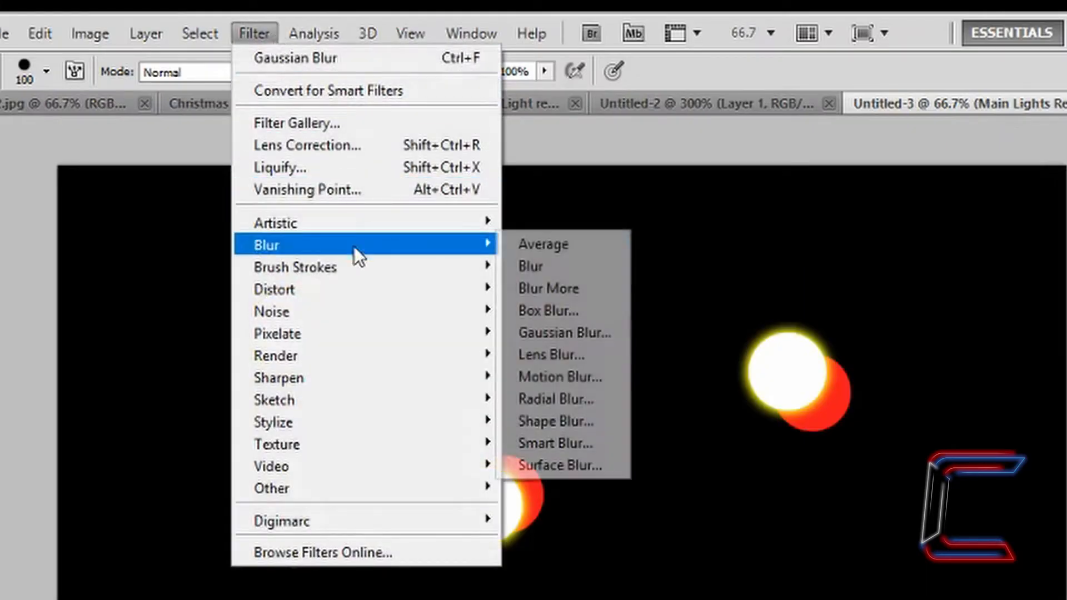
Step: Apply a -43°, 30 px Motion Blur to the red circles
click(560, 377)
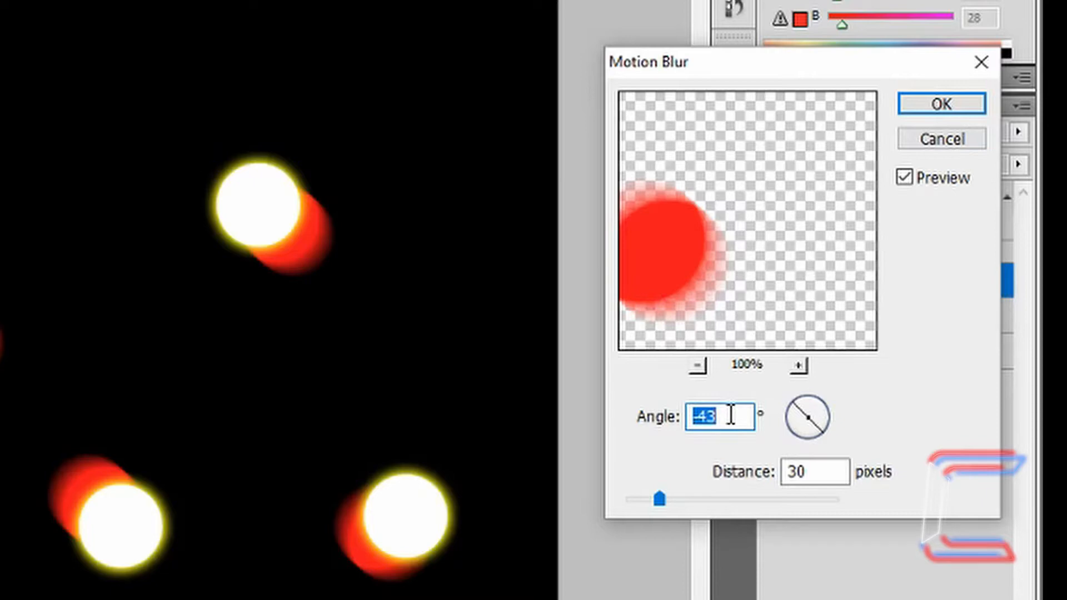
mouse_move(786, 506)
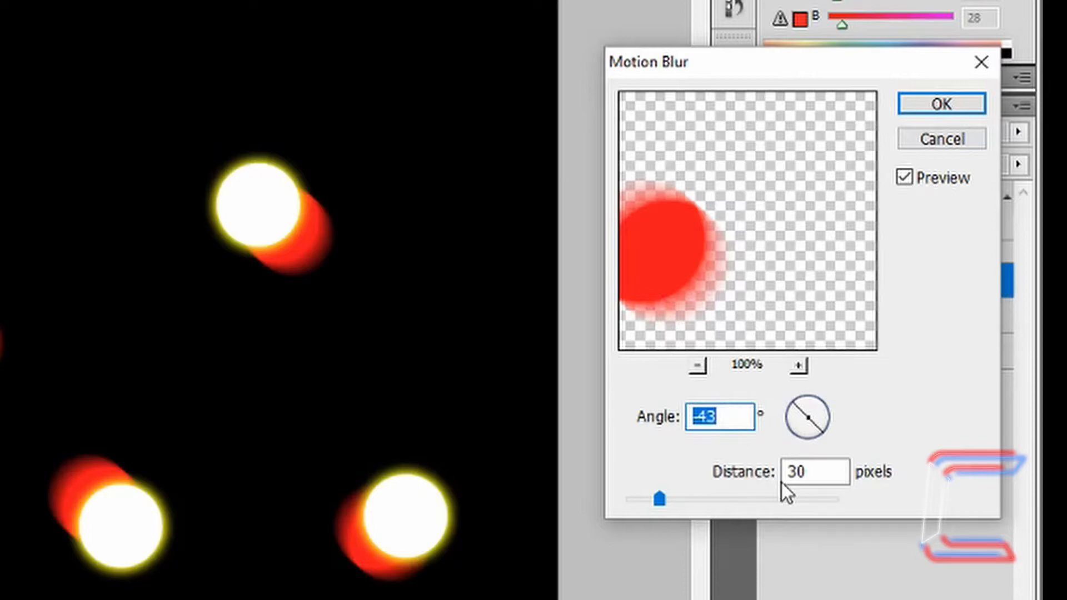
mouse_move(863, 167)
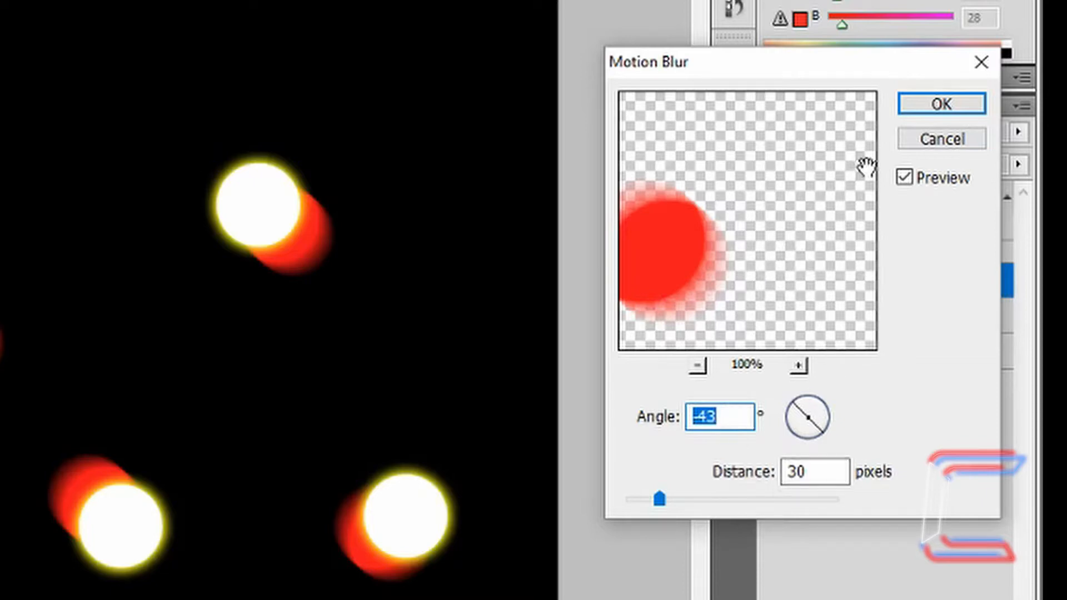
click(941, 103)
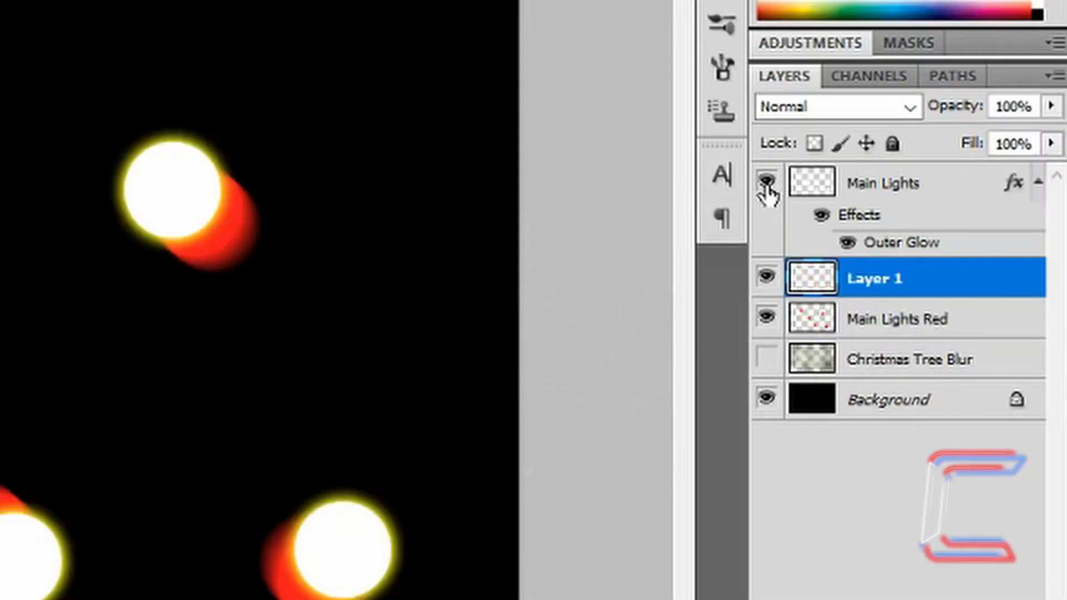
Step: Hide Main Lights and Main Lights Red, and rename Layer 1 to 'Red Circle'
click(766, 183)
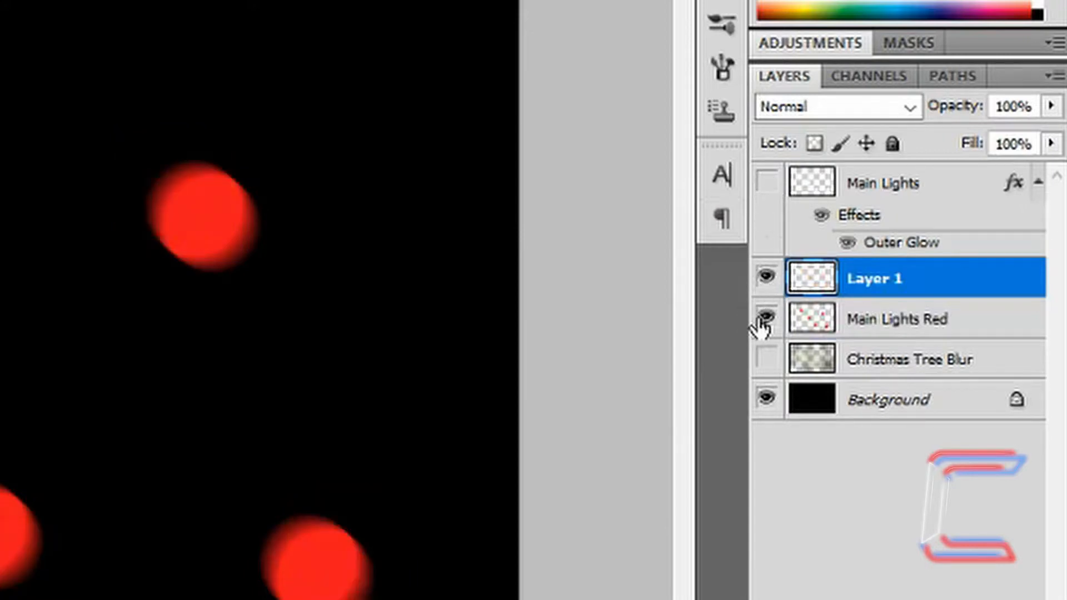
click(765, 318)
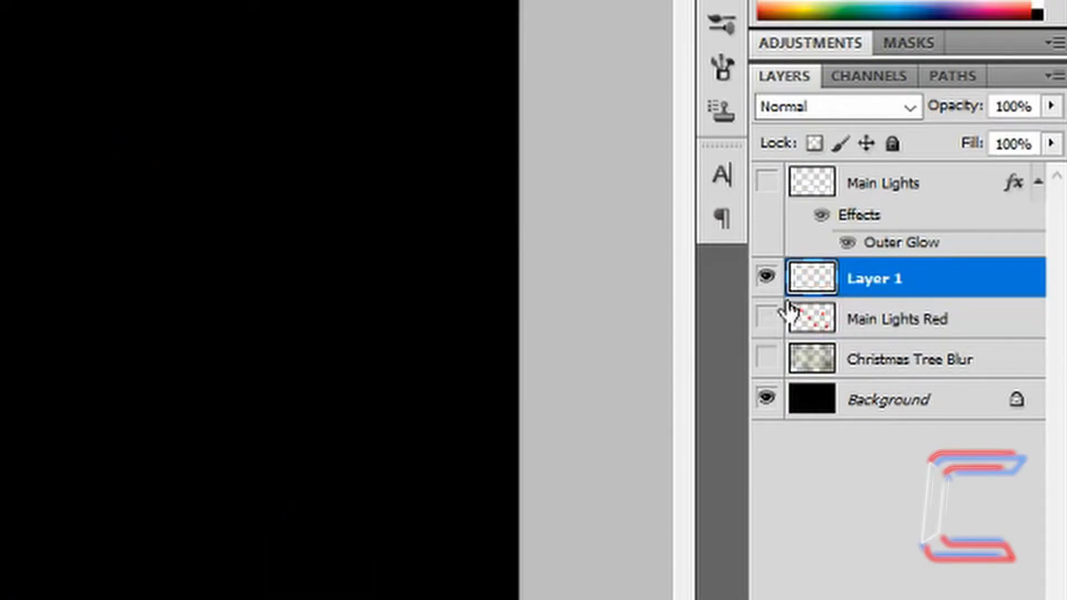
double_click(875, 278)
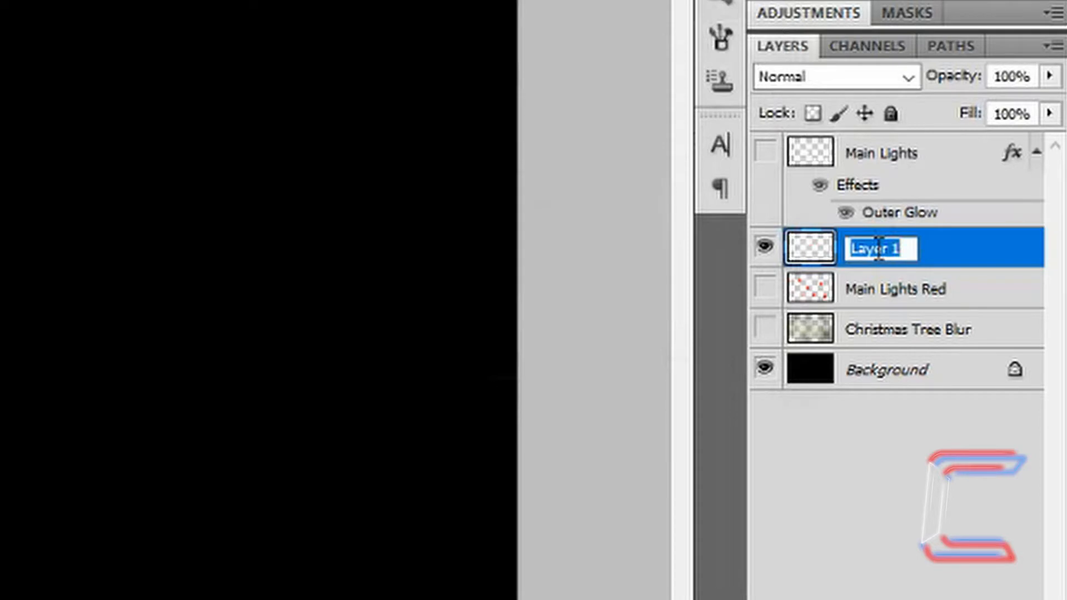
text(Red Circle)
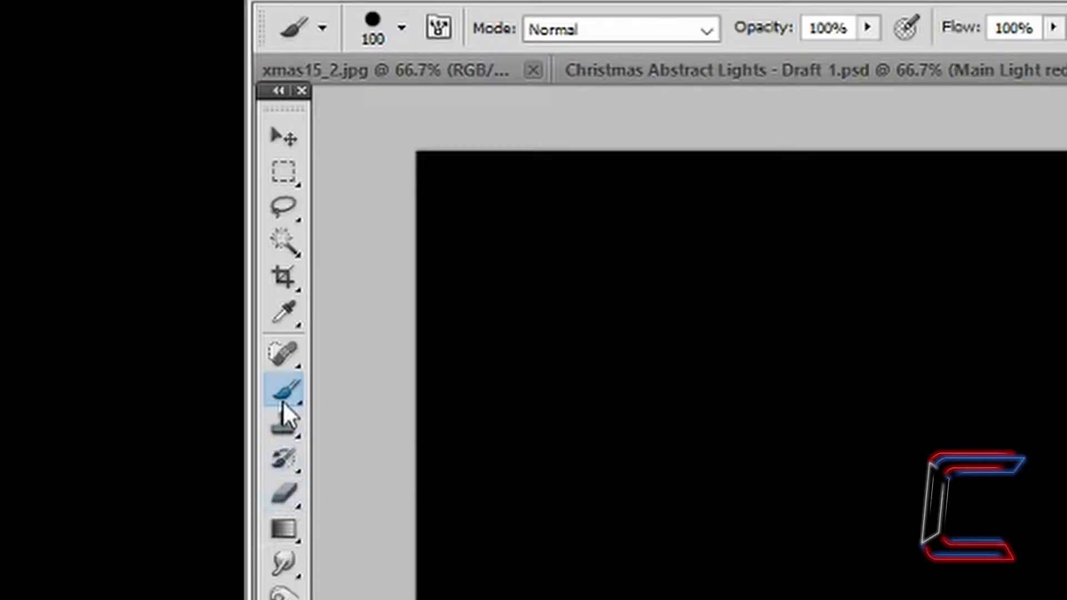
Step: Choose a hard round brush and set the foreground to dark red #cd0a12
click(399, 27)
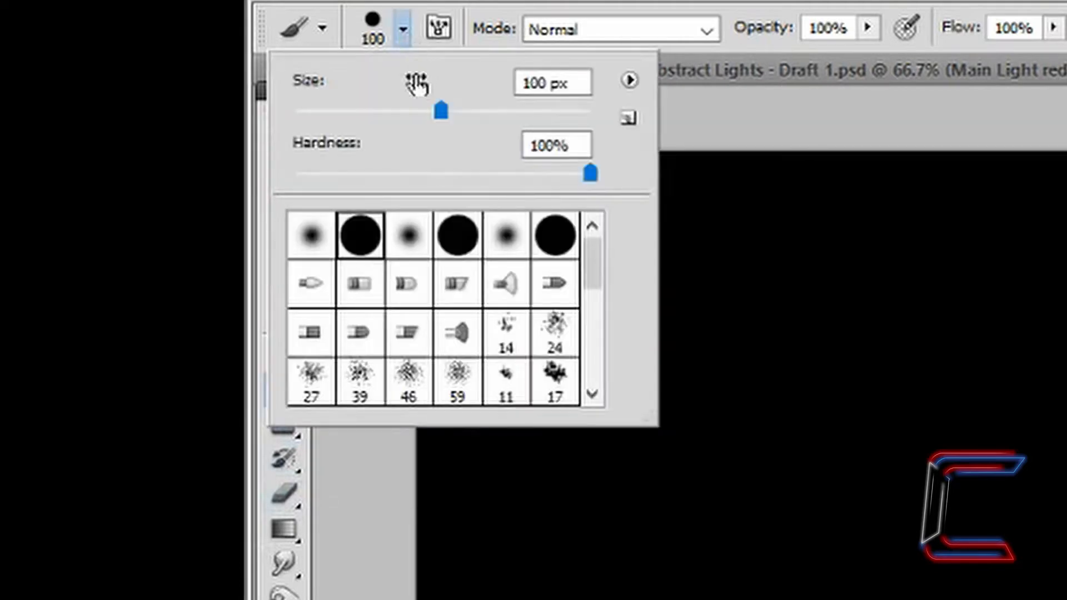
mouse_move(356, 285)
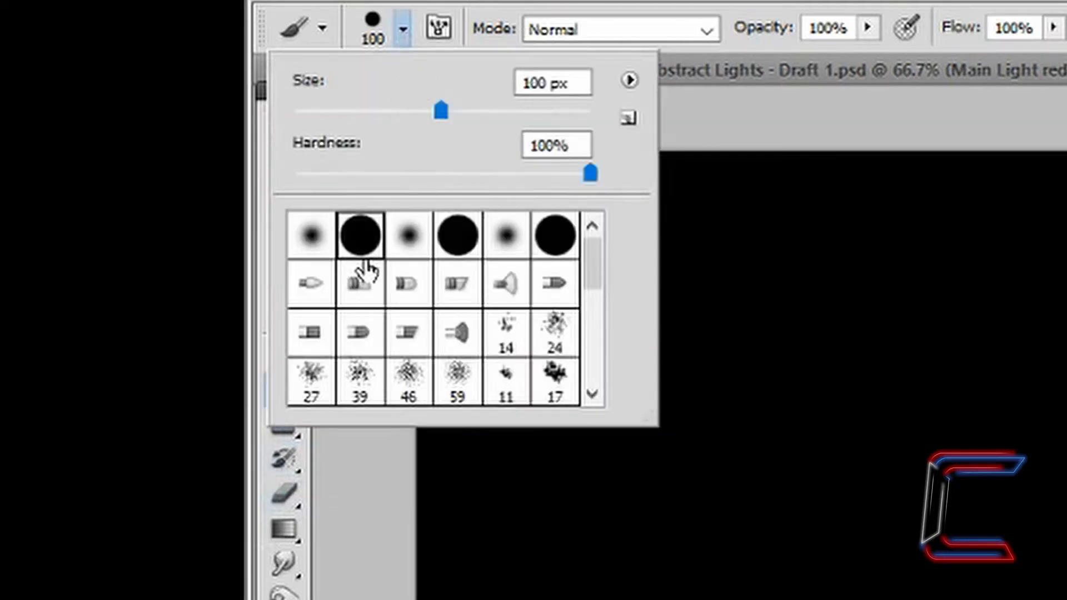
mouse_move(529, 82)
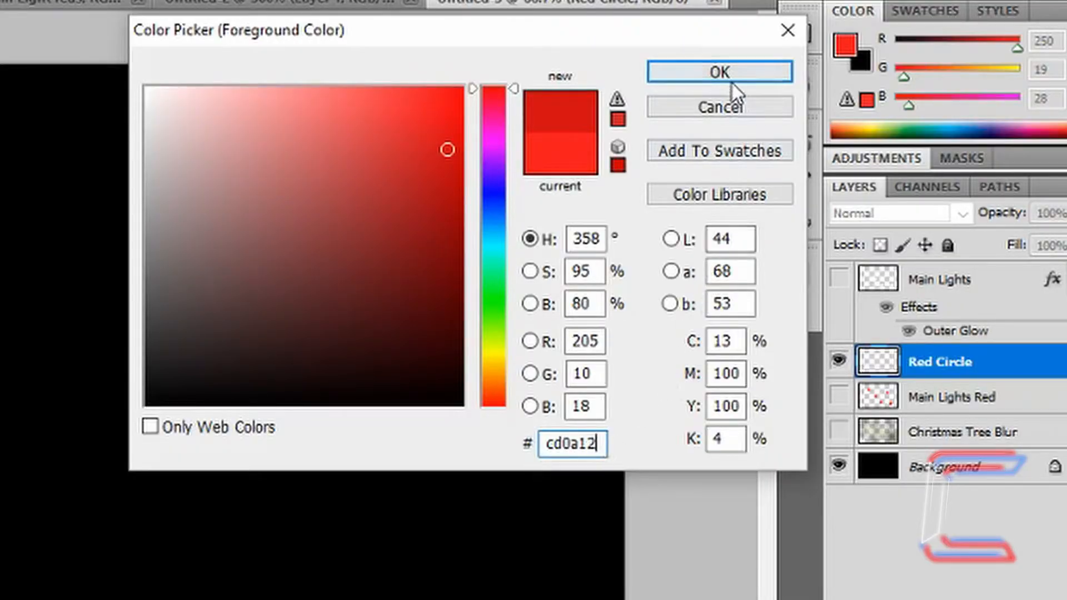
click(720, 71)
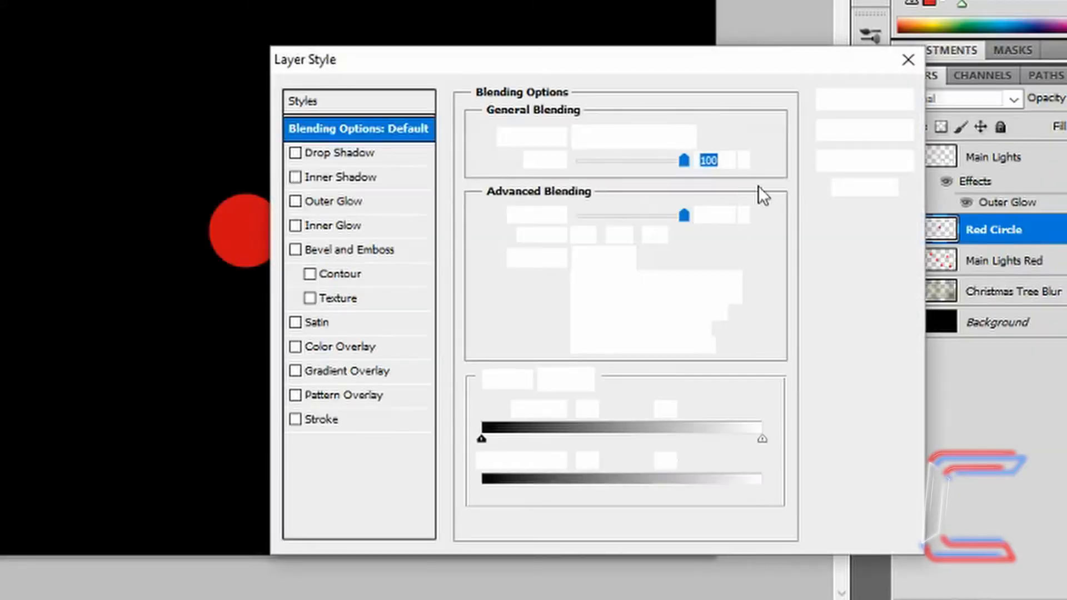
Step: Add a red (#fa131c) Inner Glow with 4% choke and 8 px size to the circle
click(295, 226)
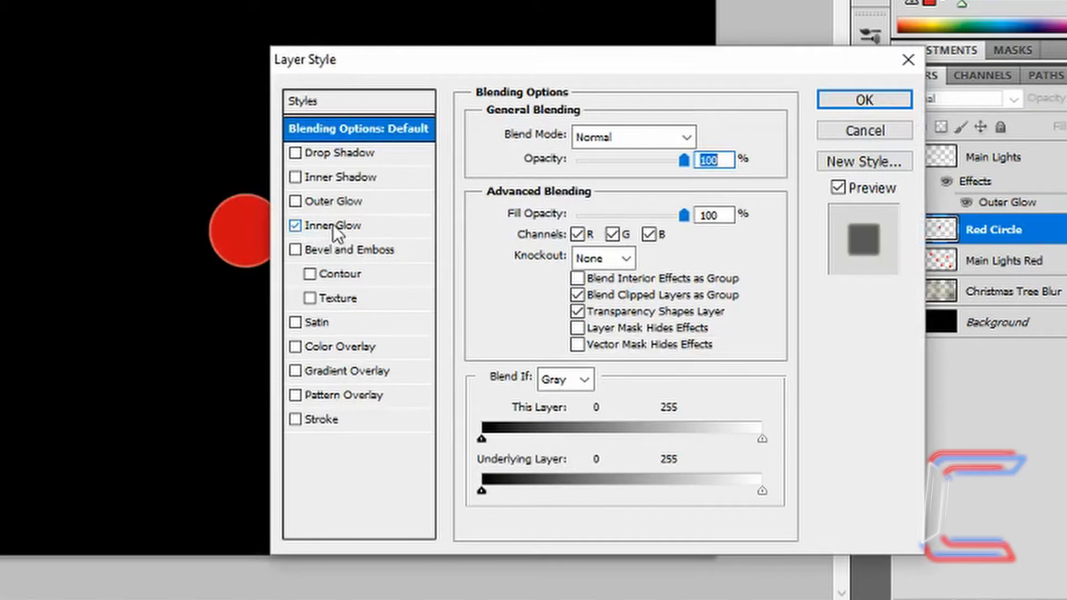
click(335, 226)
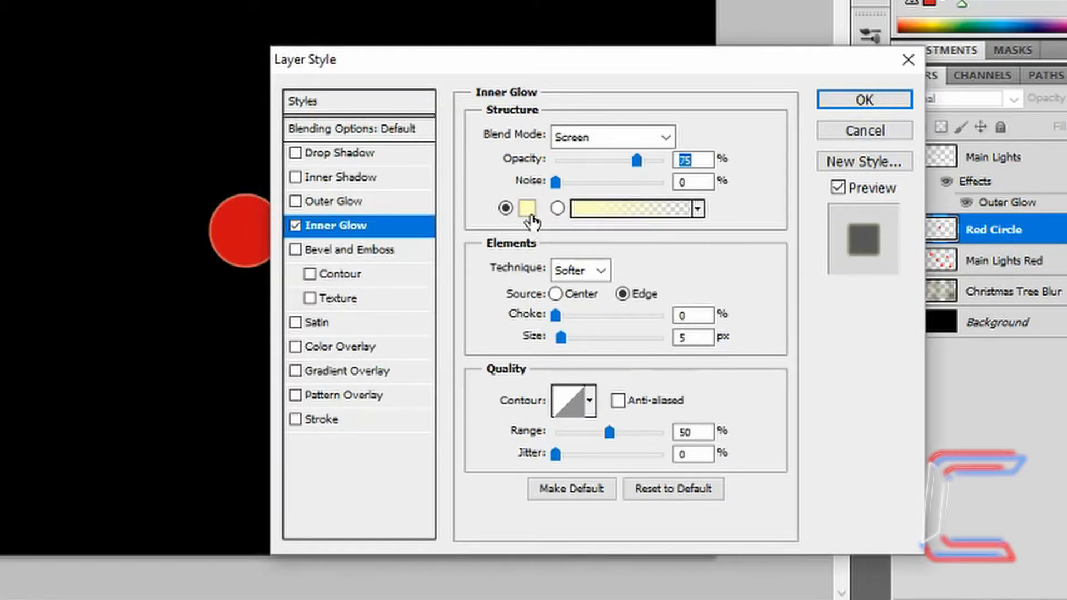
click(524, 207)
text(fa131c)
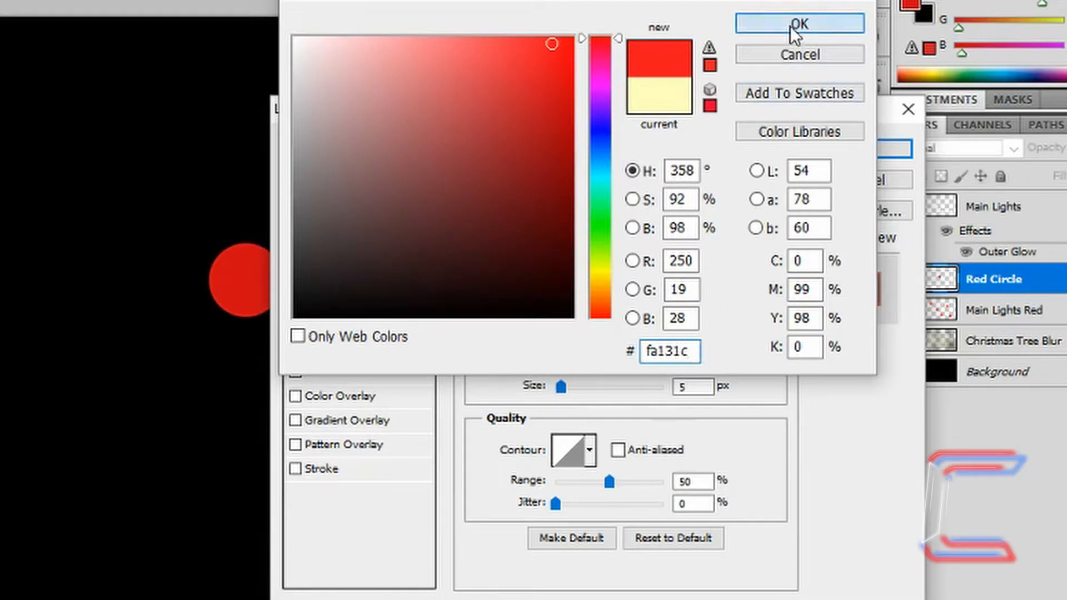
click(799, 23)
text(8)
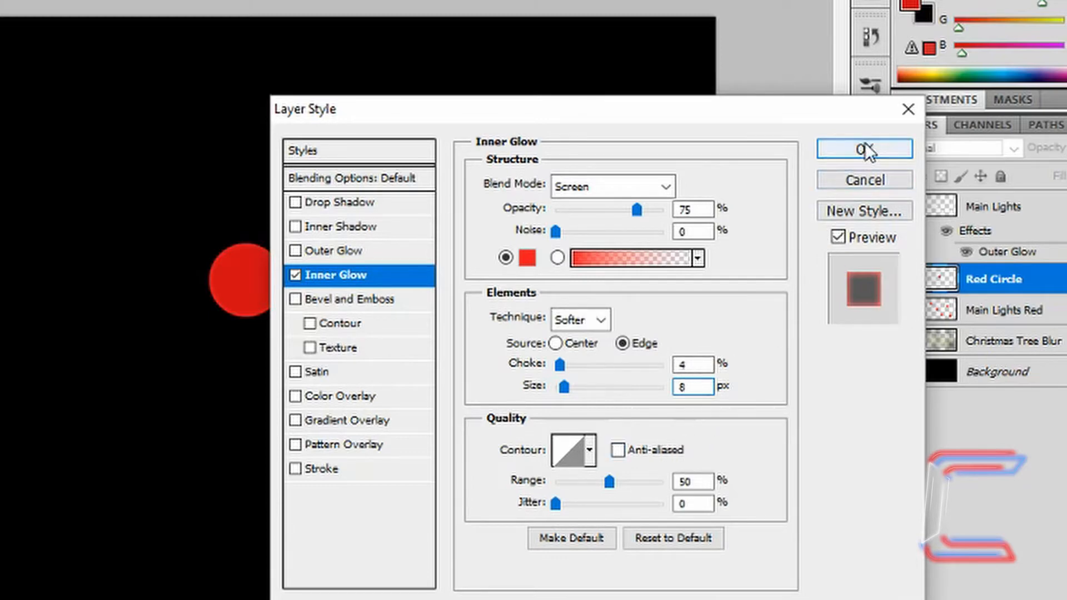
click(864, 148)
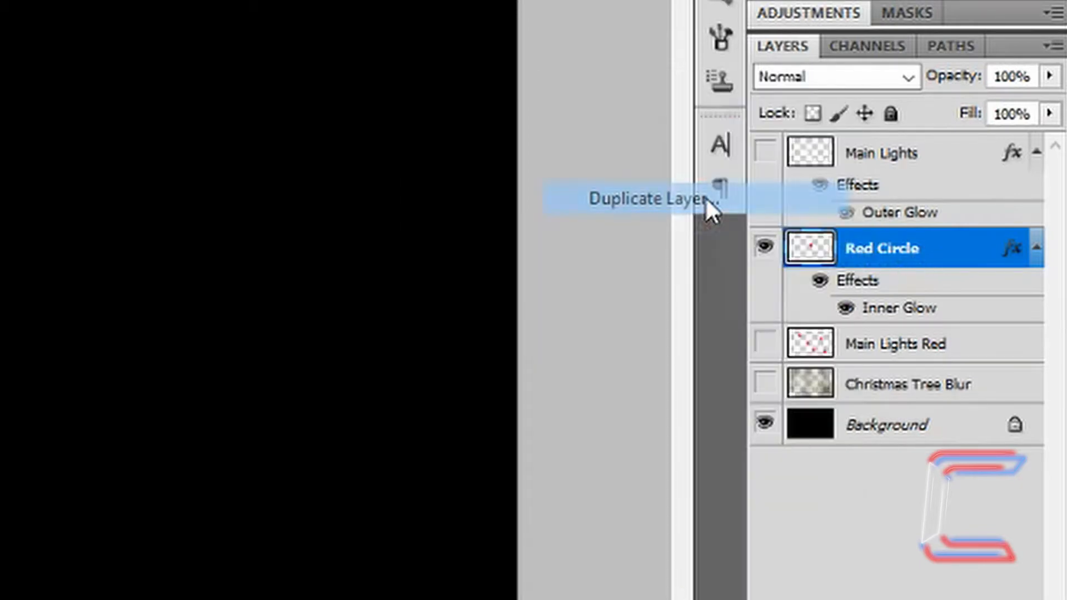
Step: Duplicate the Red Circle layer, accepting the name 'Red Circle copy'
click(653, 199)
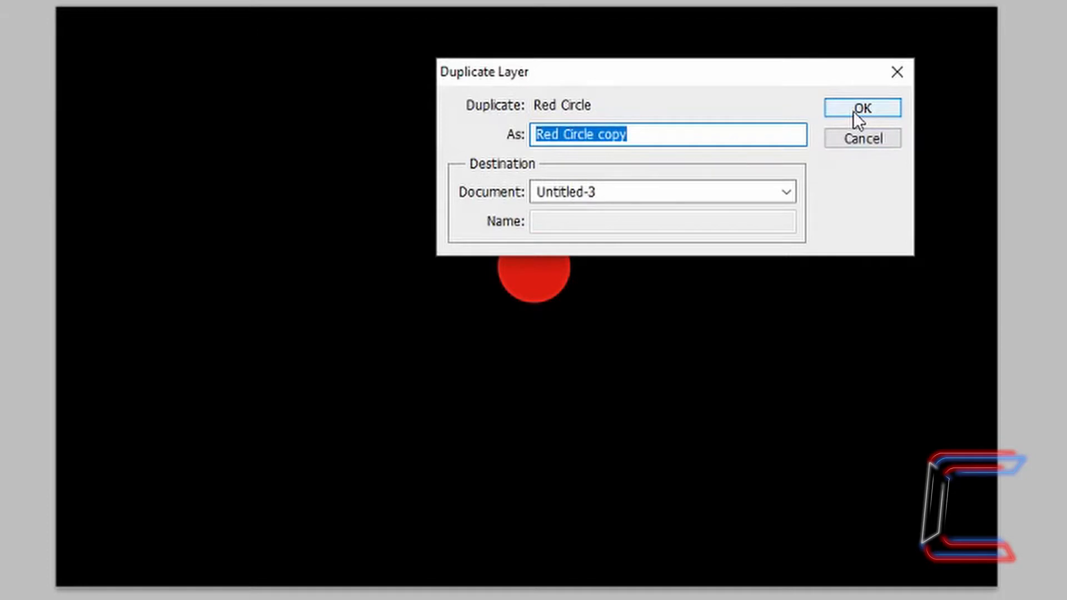
click(861, 107)
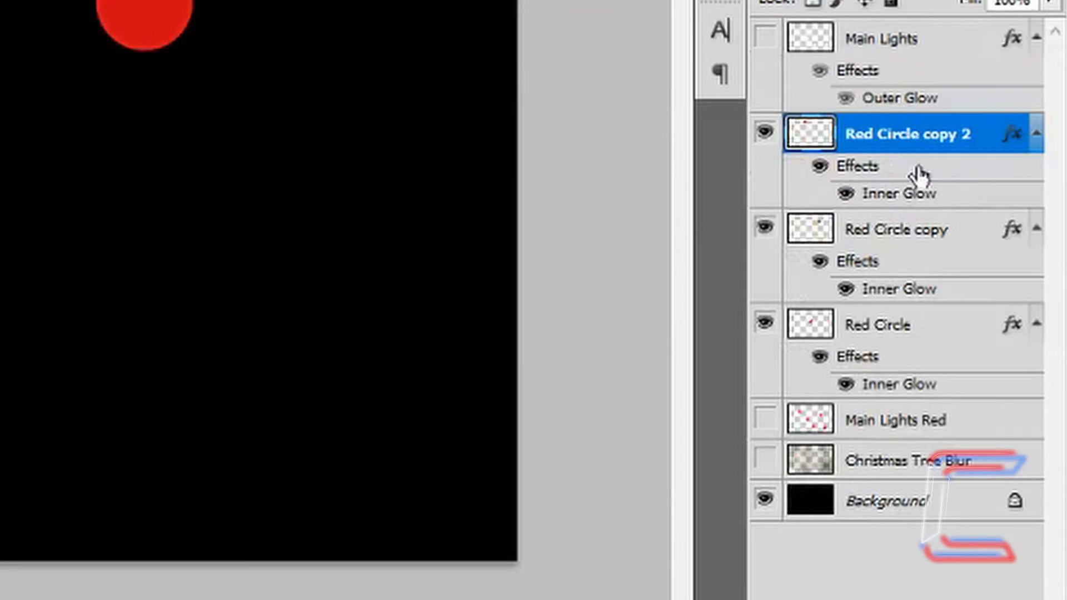
Step: Select Red Circle copy and Red Circle copy 2 and merge them into one layer
click(895, 230)
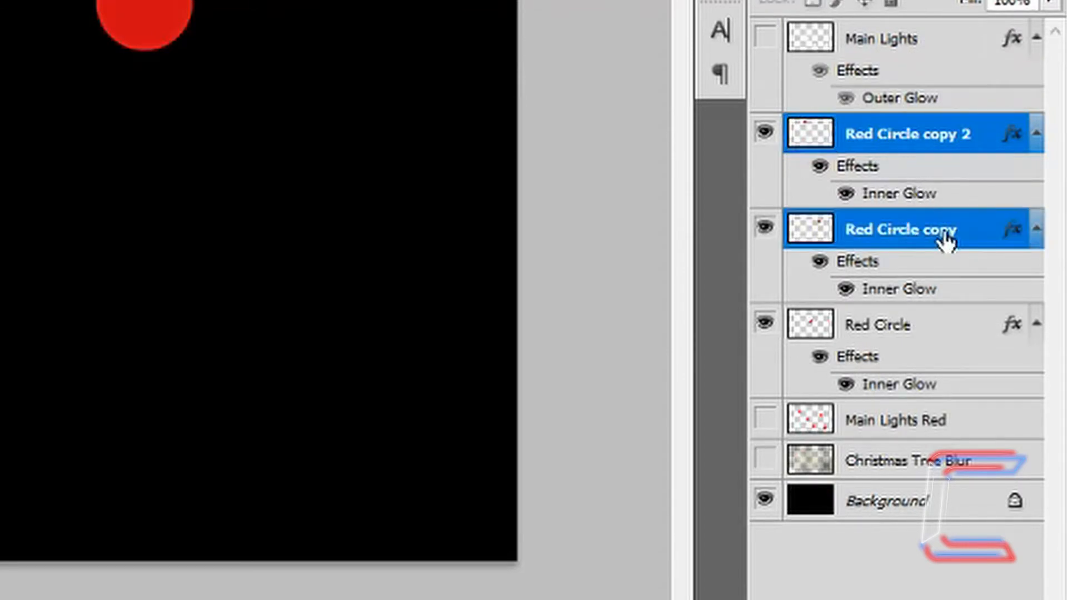
right_click(931, 230)
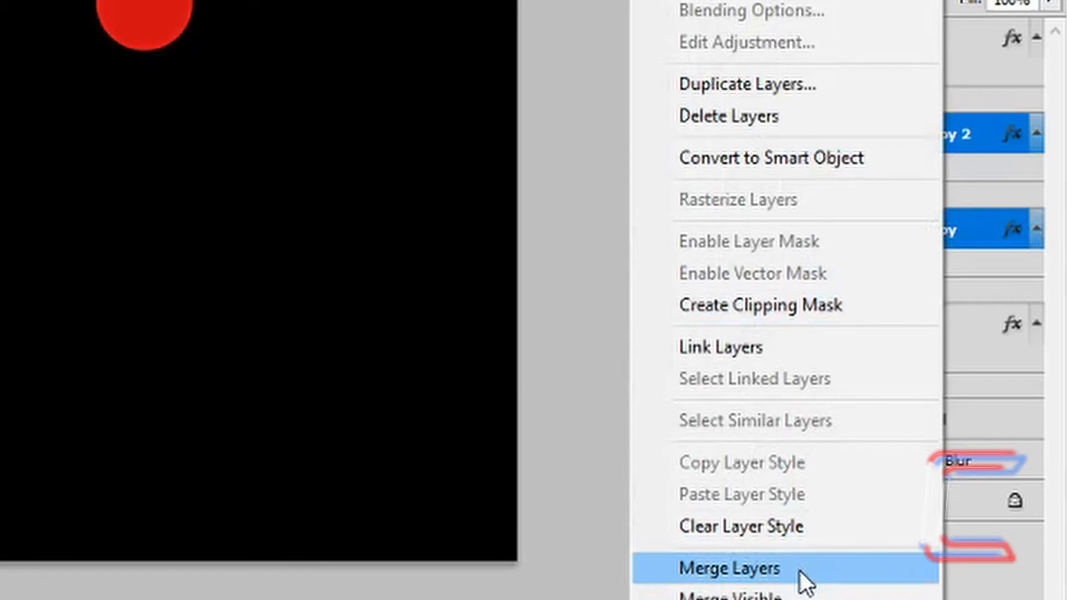
click(727, 566)
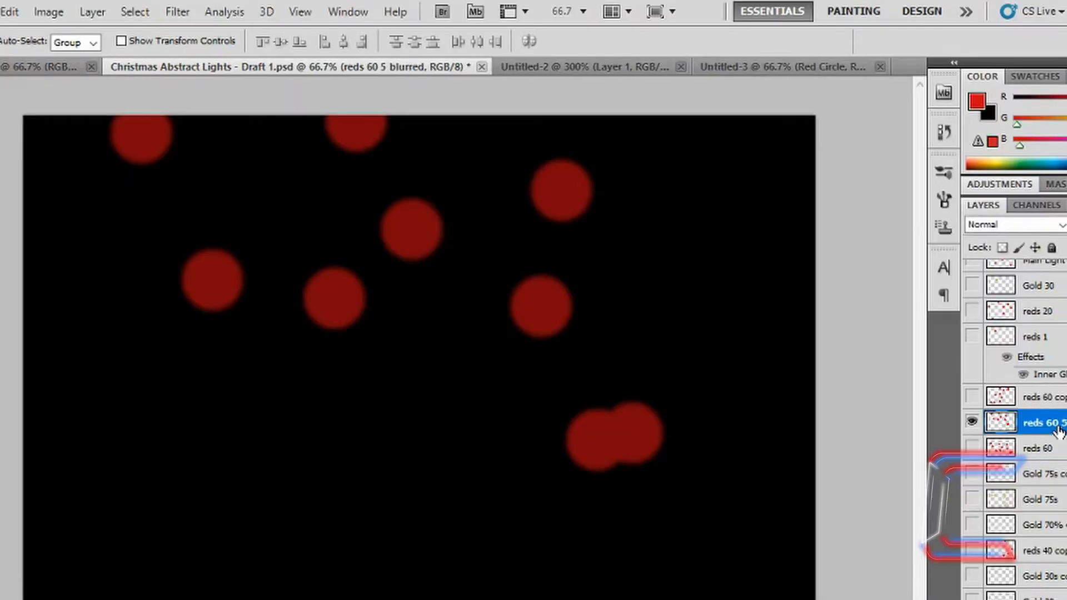
mouse_move(1055, 437)
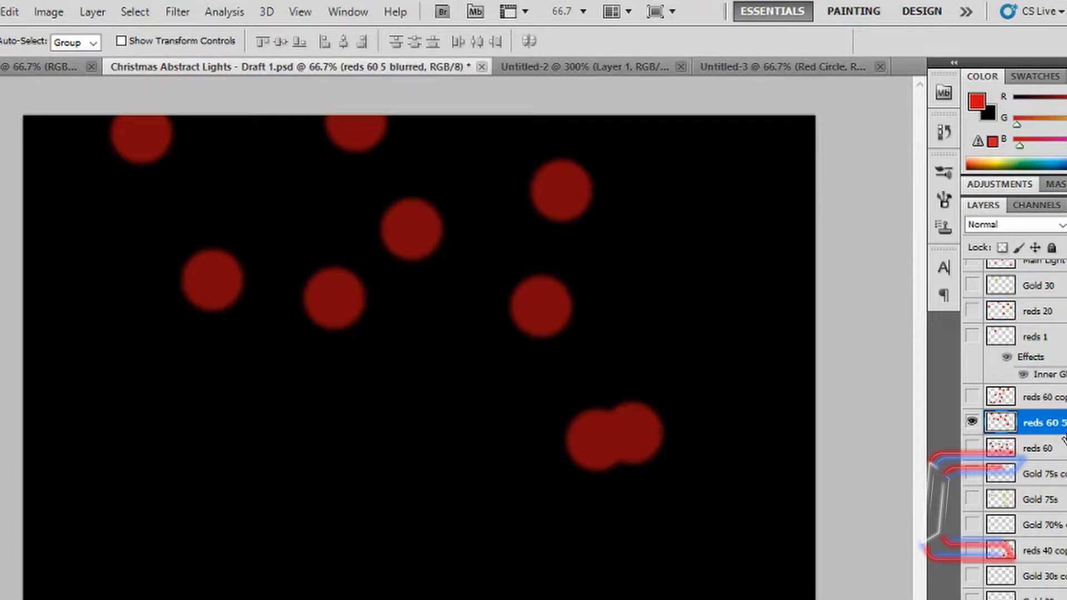
mouse_move(842, 371)
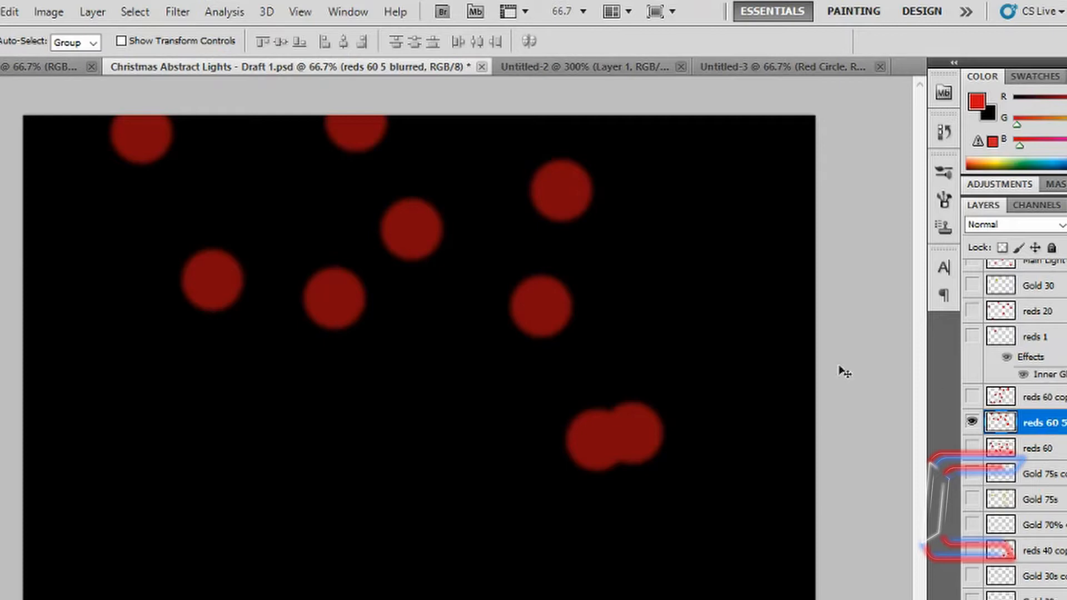
Step: Apply a 5-pixel Gaussian Blur to the reds layer
click(178, 12)
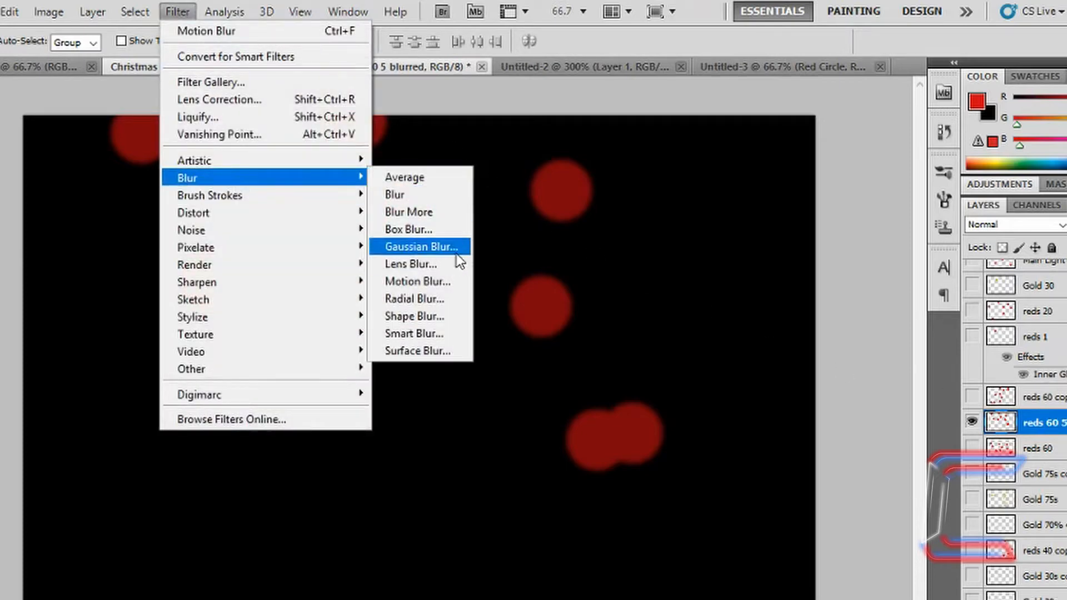
click(420, 246)
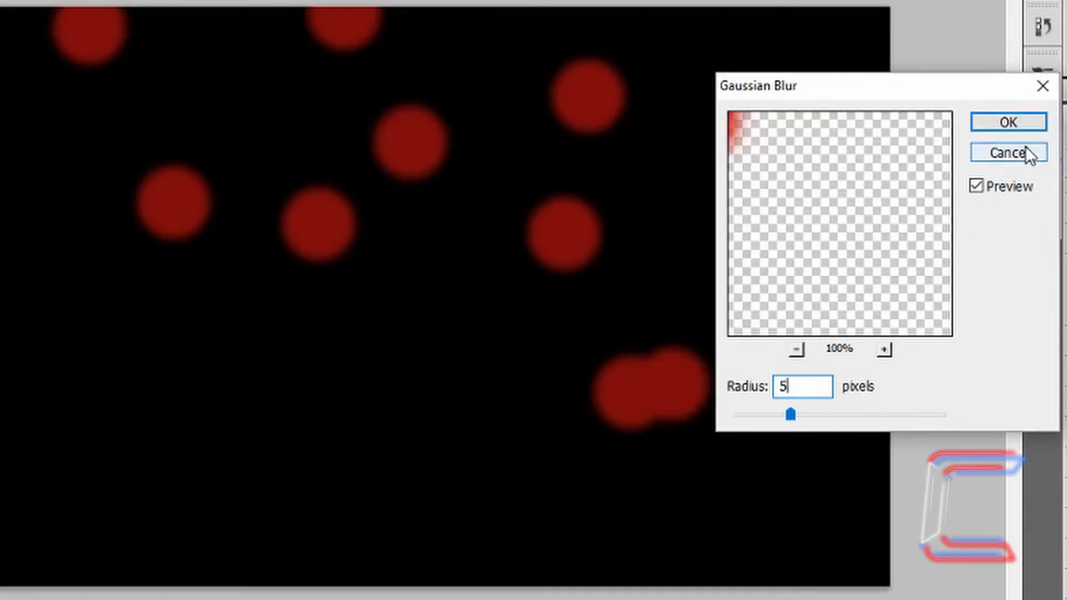
click(1006, 153)
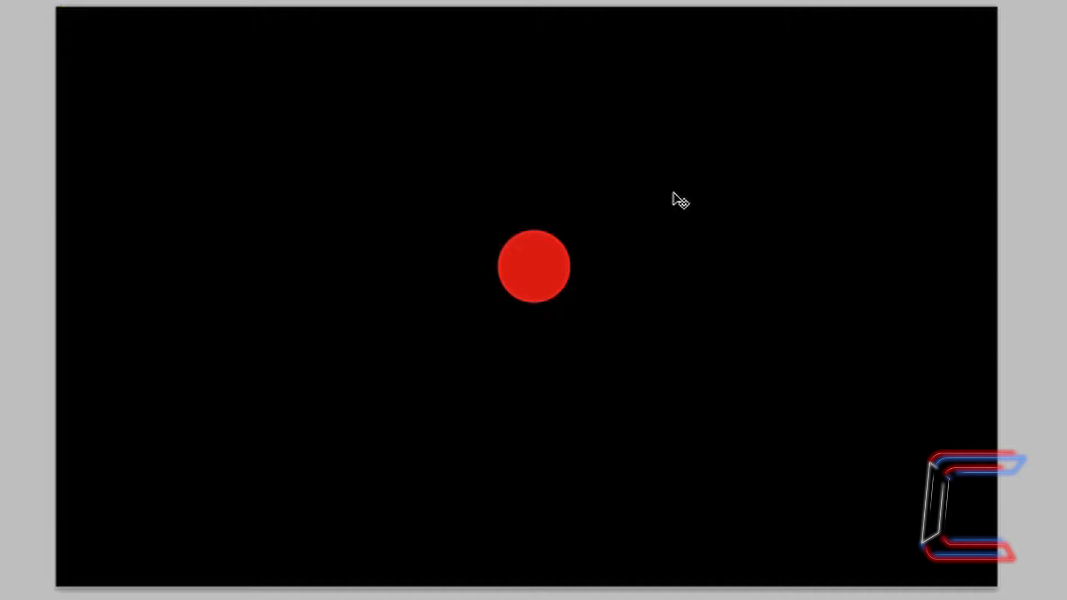
mouse_move(560, 246)
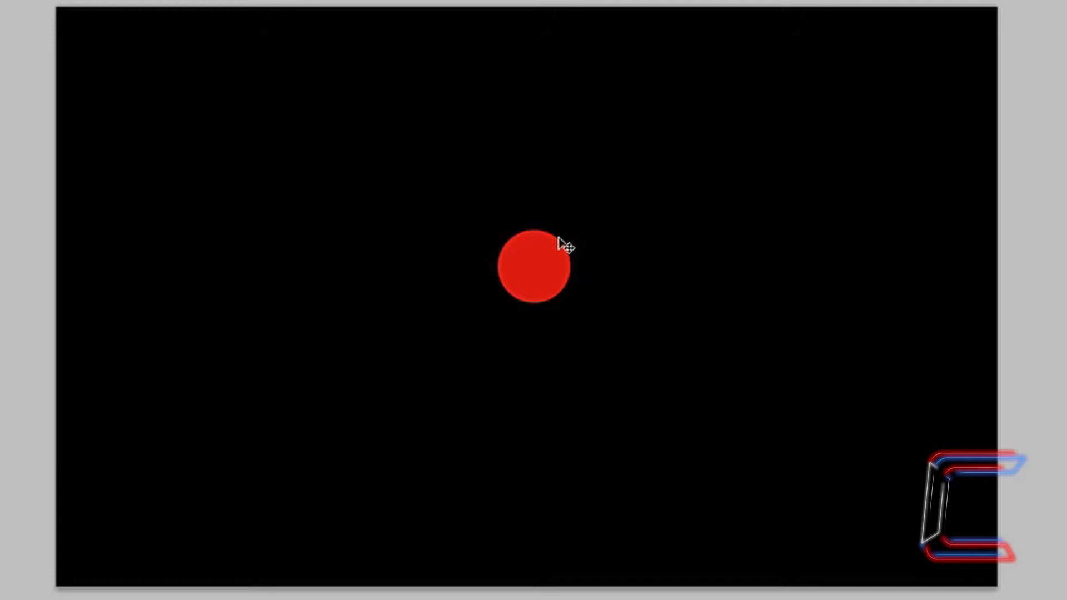
Step: Free-transform the red circle down to about 74% width and height
click(534, 269)
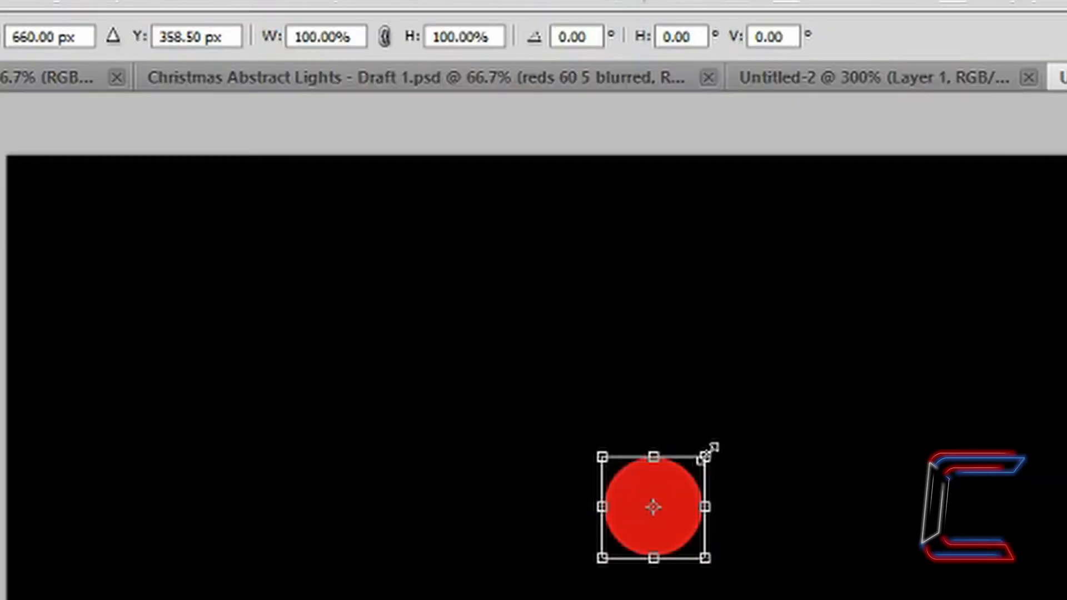
drag(713, 448, 686, 471)
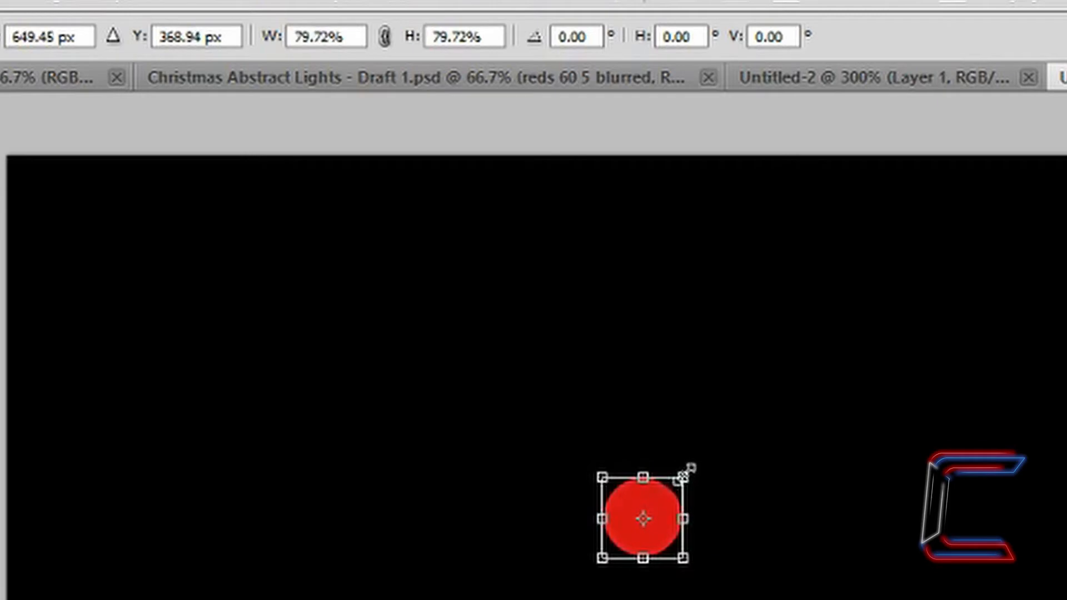
drag(686, 472, 677, 476)
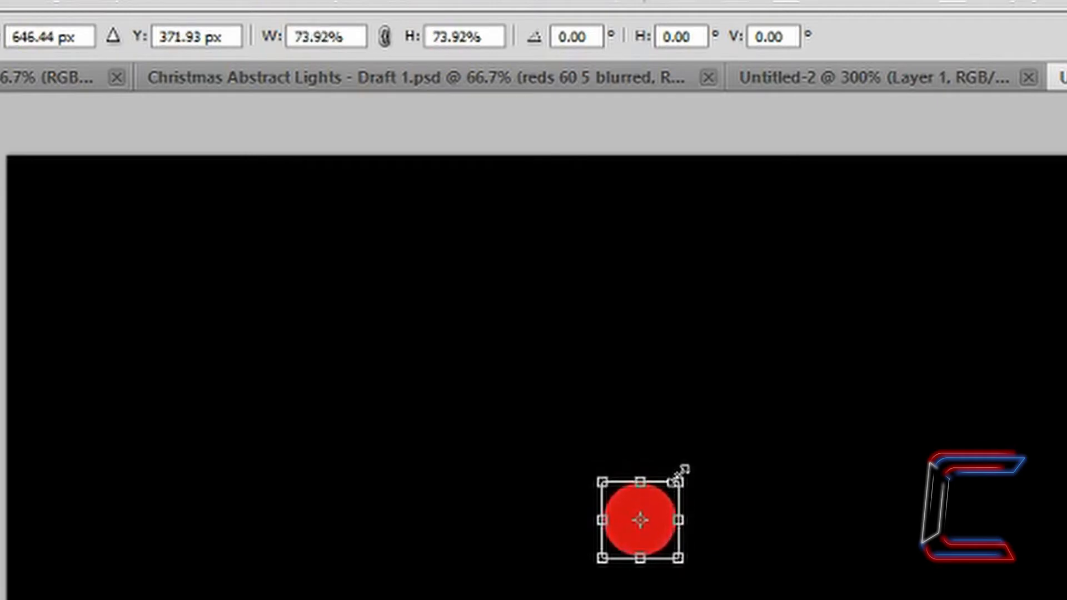
drag(684, 466, 757, 376)
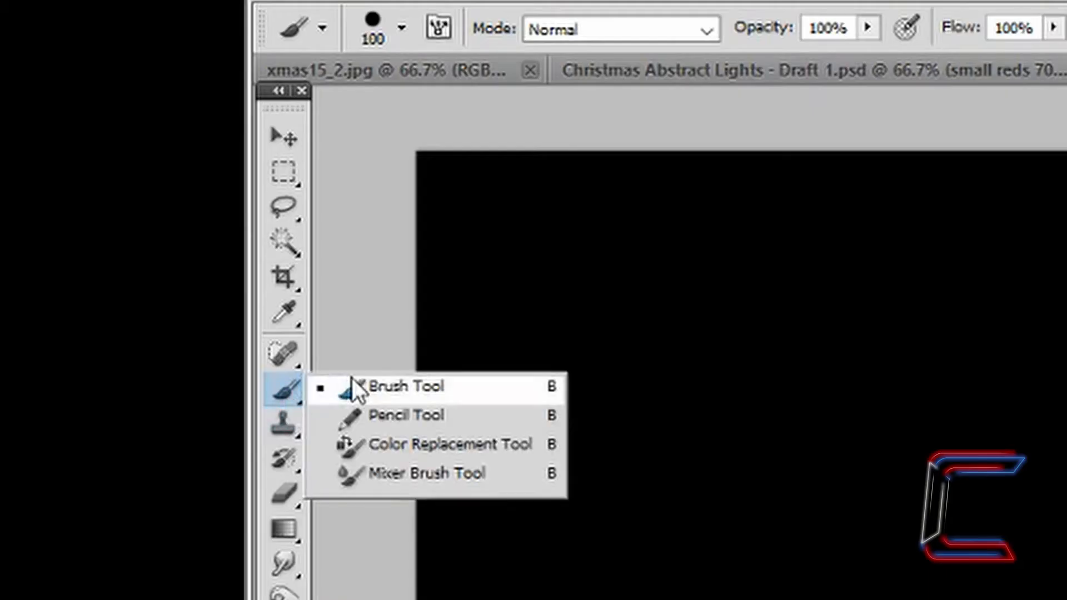
Step: Choose the Brush Tool and add a new empty layer named 'Gold Ball'
click(399, 27)
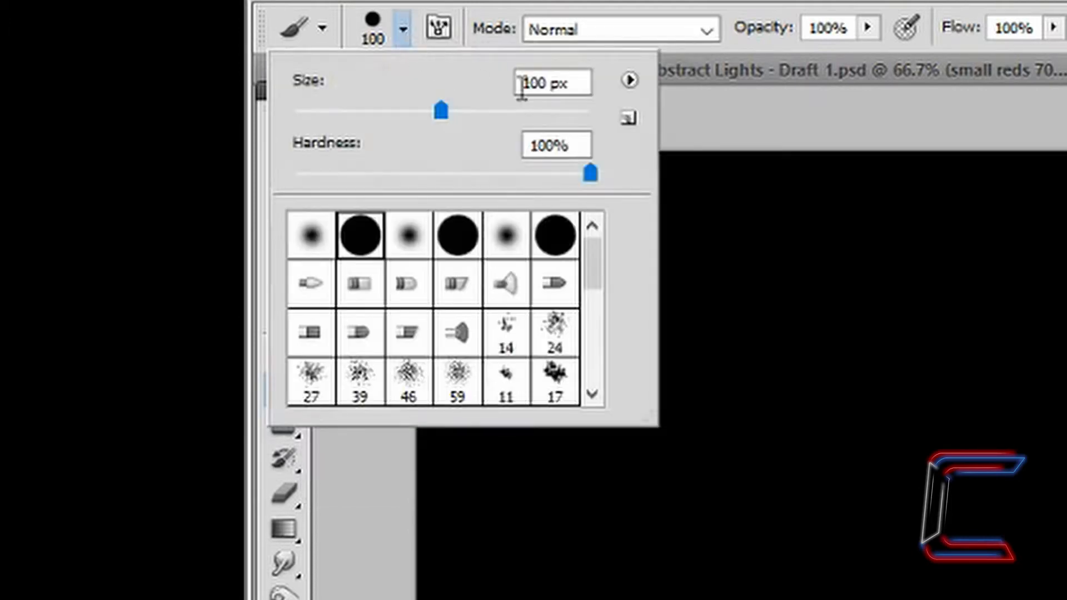
mouse_move(780, 83)
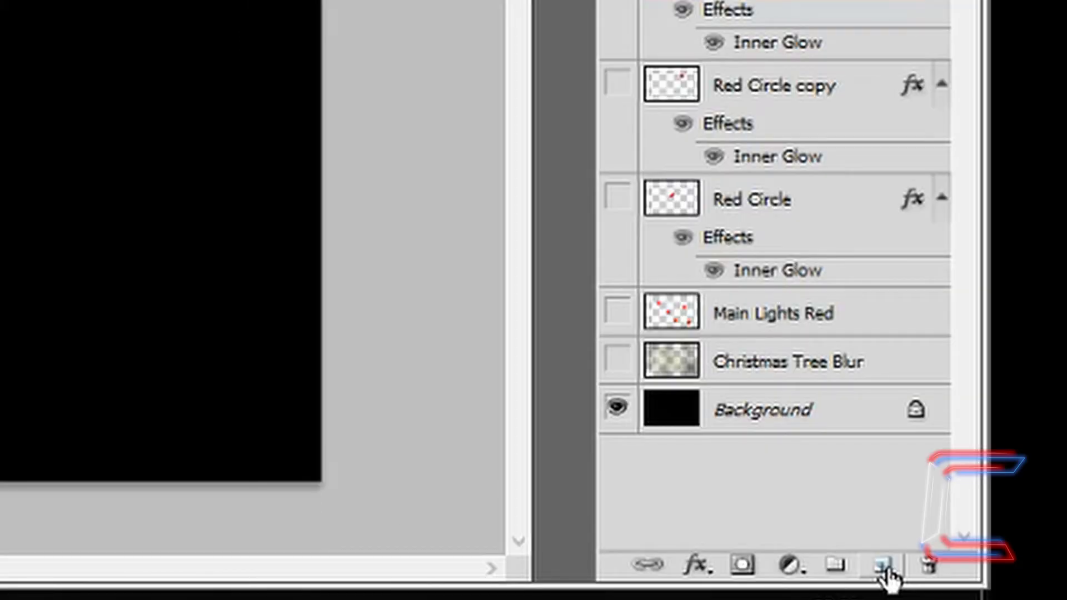
click(879, 565)
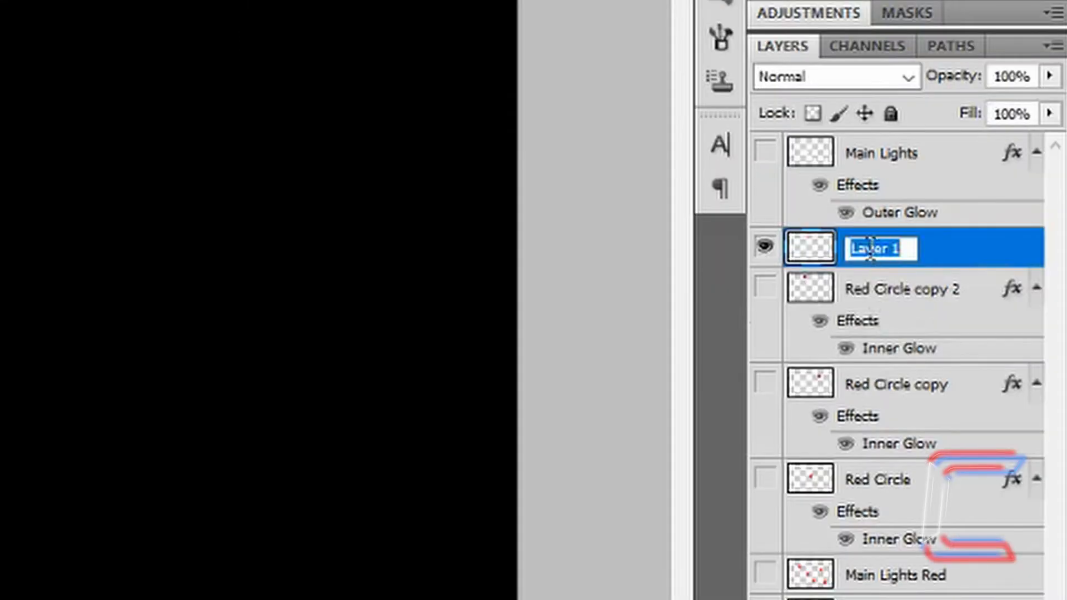
text(Gold Ball)
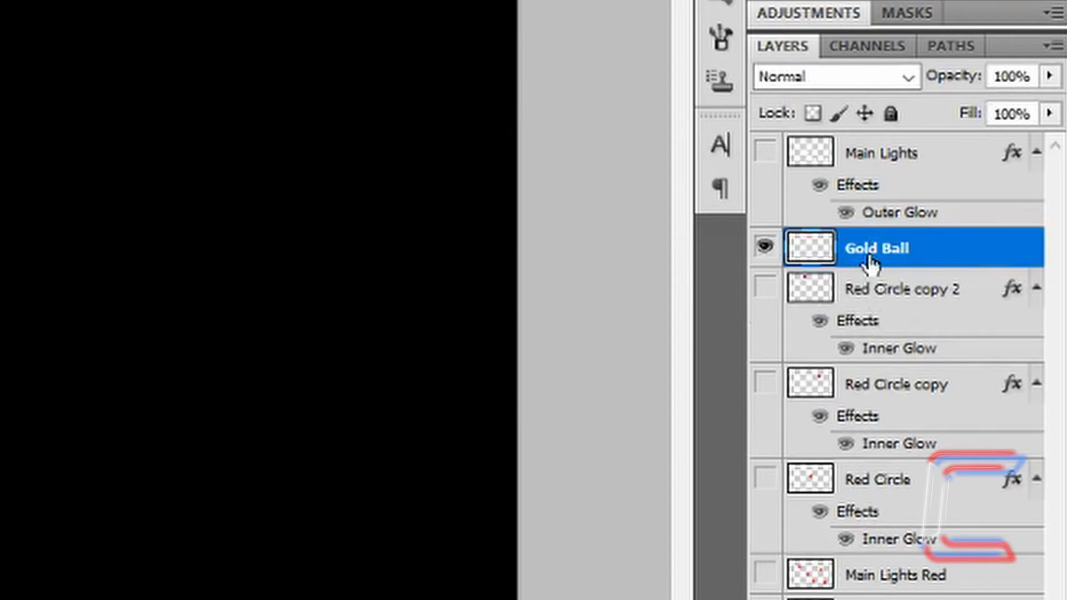
click(277, 539)
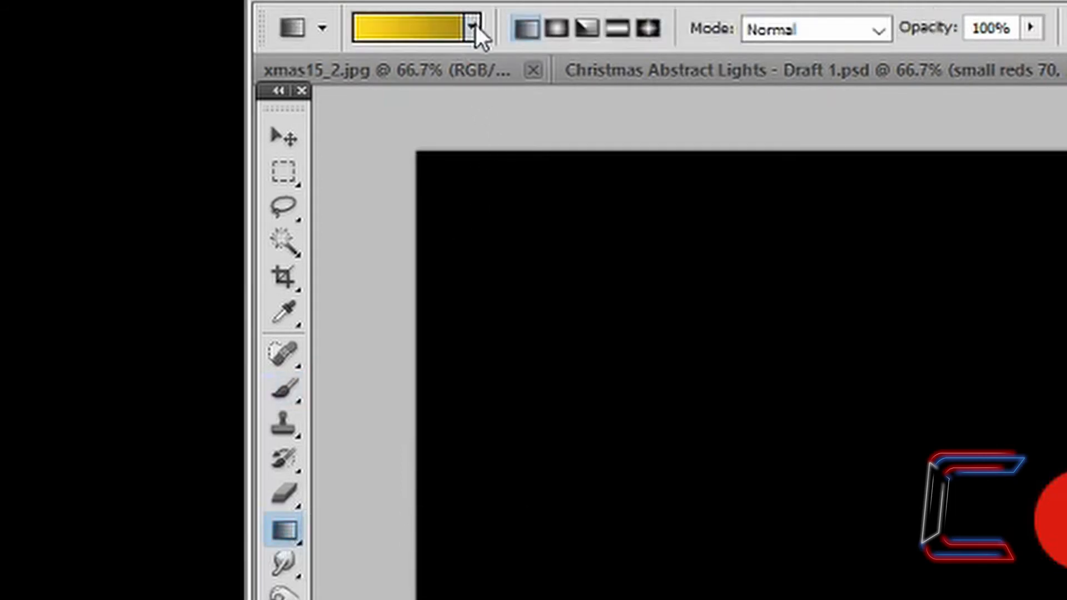
Step: Define a gradient from bright yellow #ffe326 to dark gold #a5931b
click(472, 26)
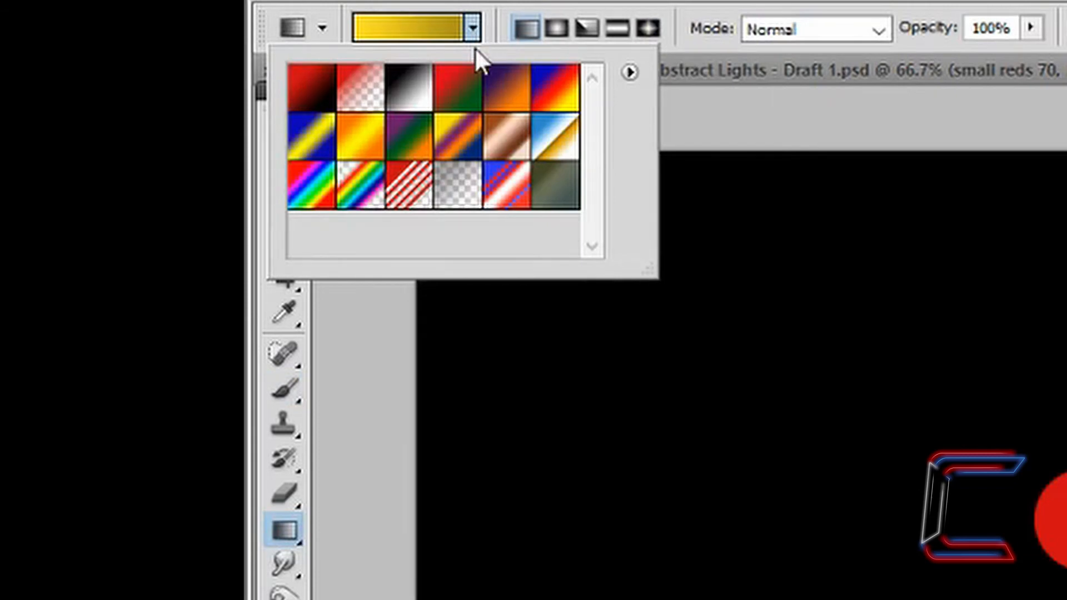
mouse_move(464, 110)
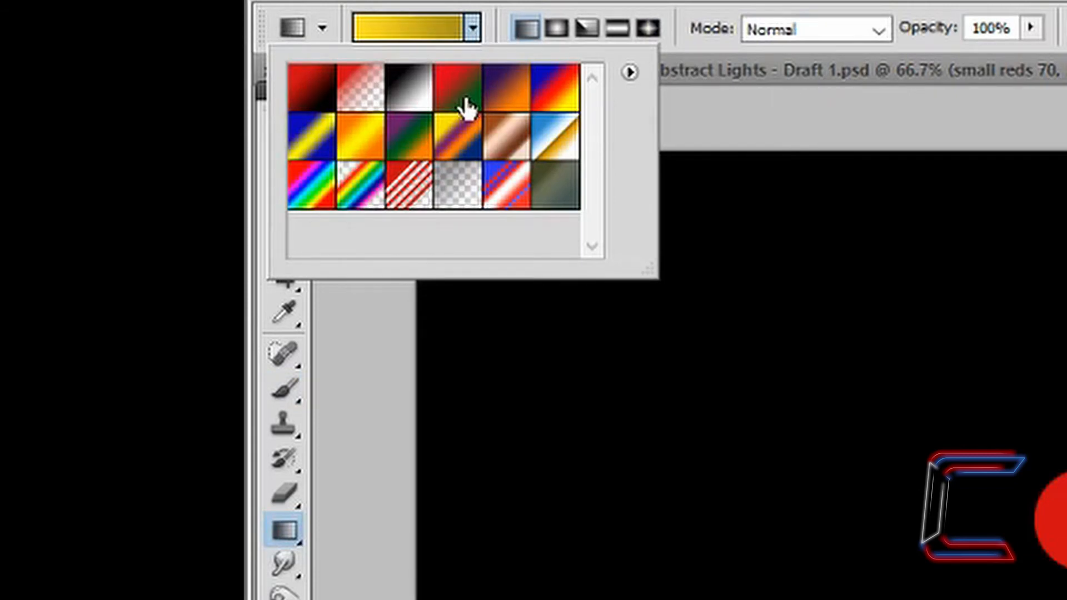
mouse_move(462, 105)
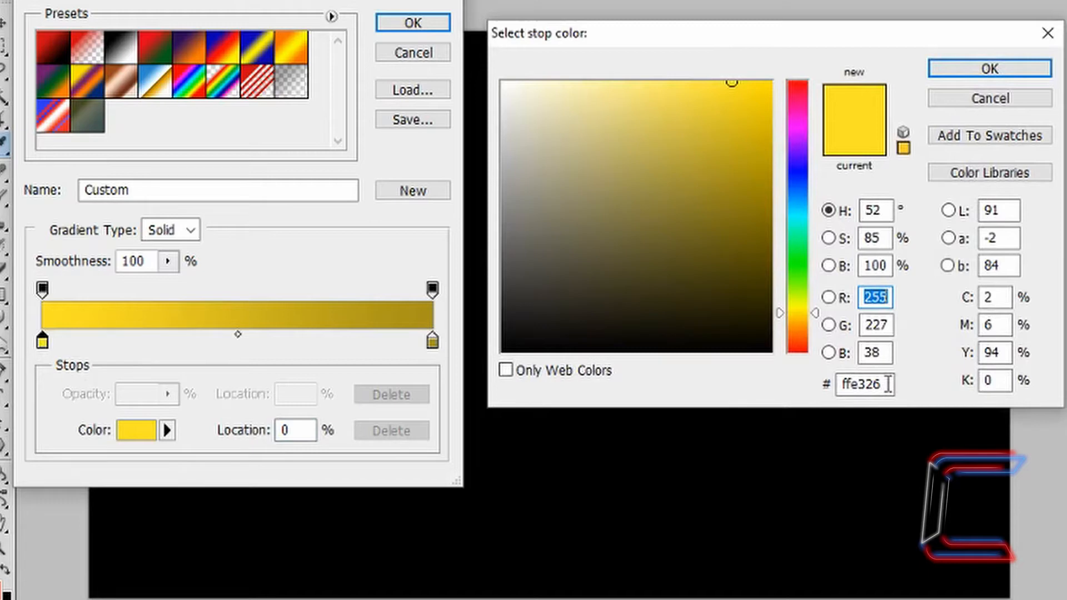
click(726, 176)
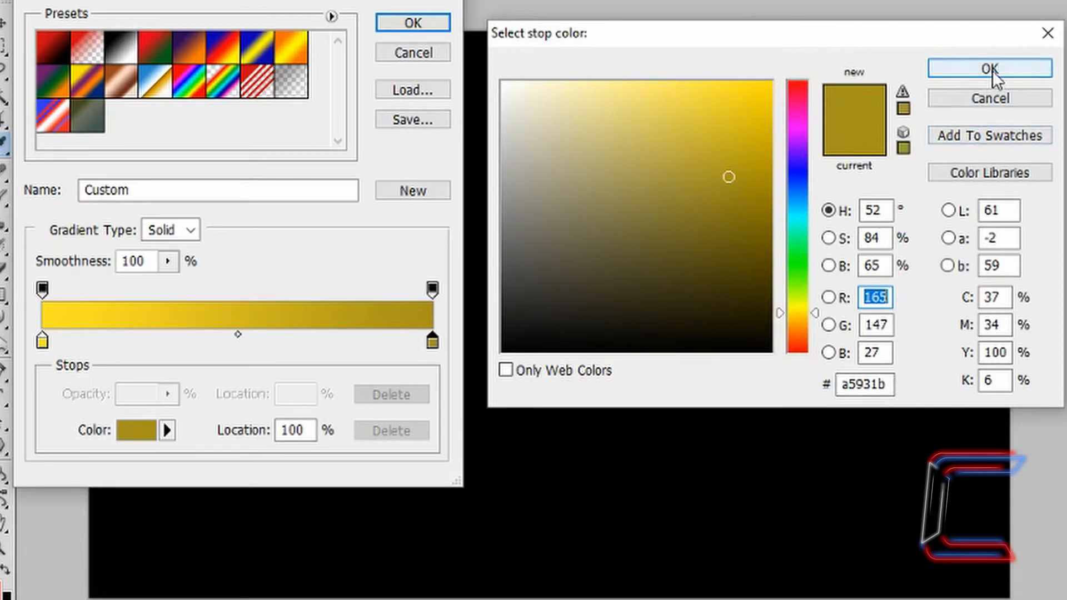
click(989, 67)
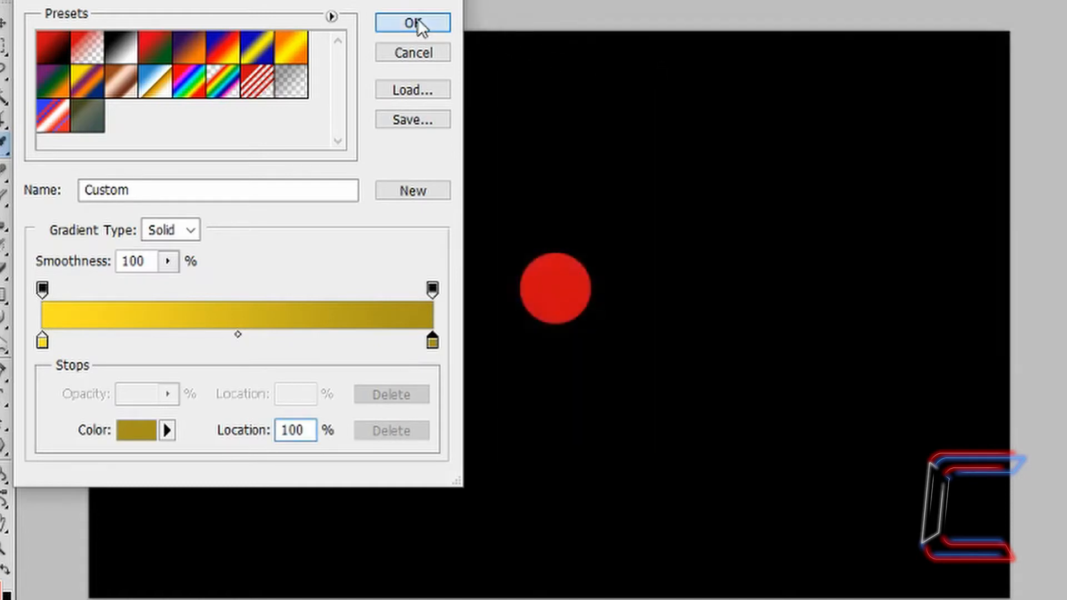
click(412, 21)
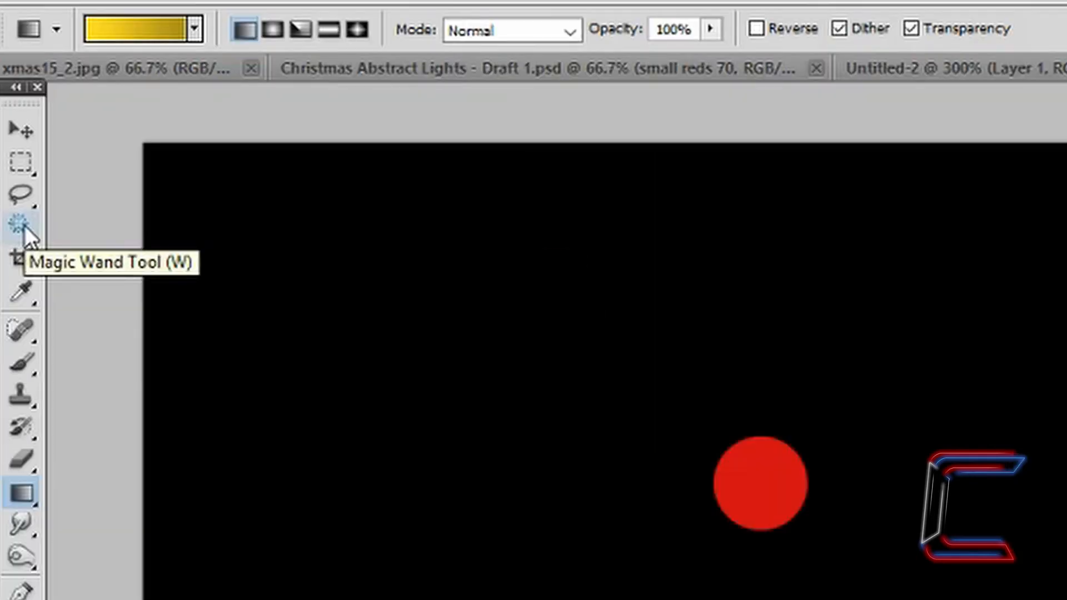
Step: Magic-wand select the red circle and drag the yellow-to-gold gradient diagonally across it
click(18, 223)
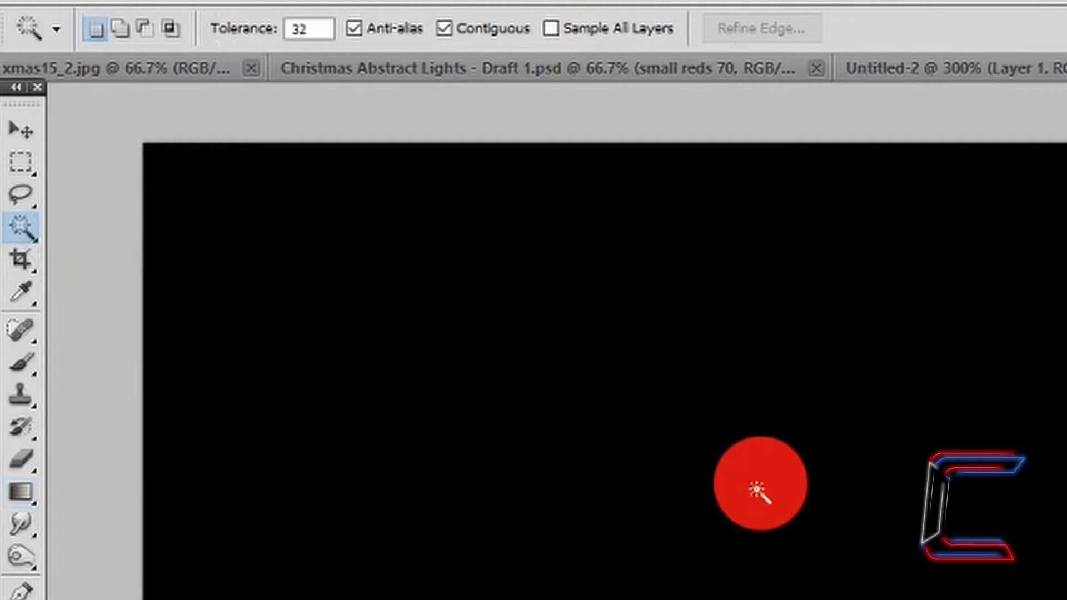
click(758, 500)
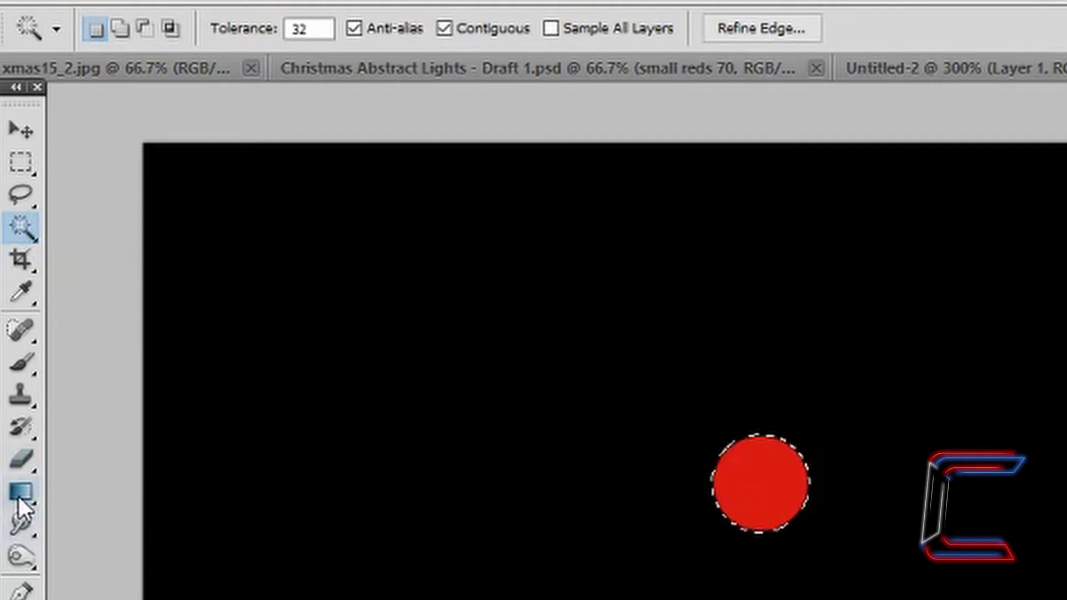
click(21, 494)
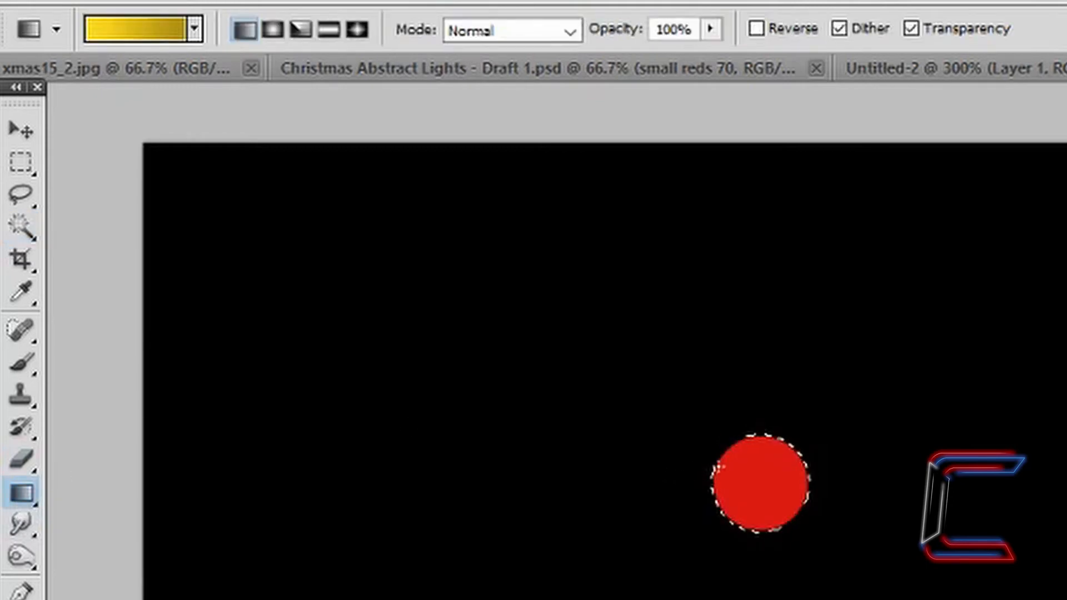
mouse_move(141, 33)
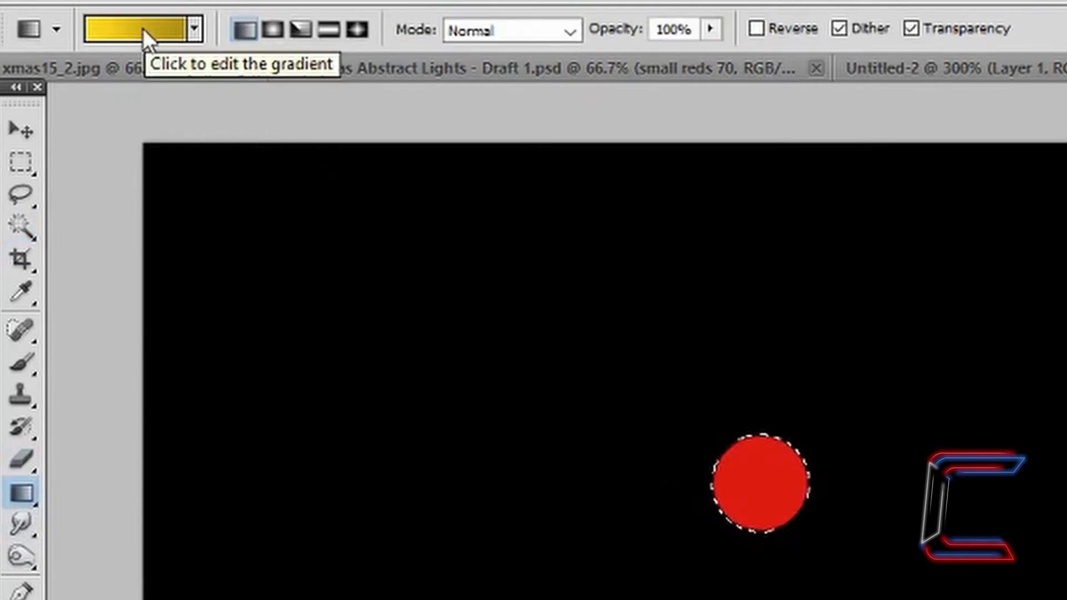
mouse_move(240, 29)
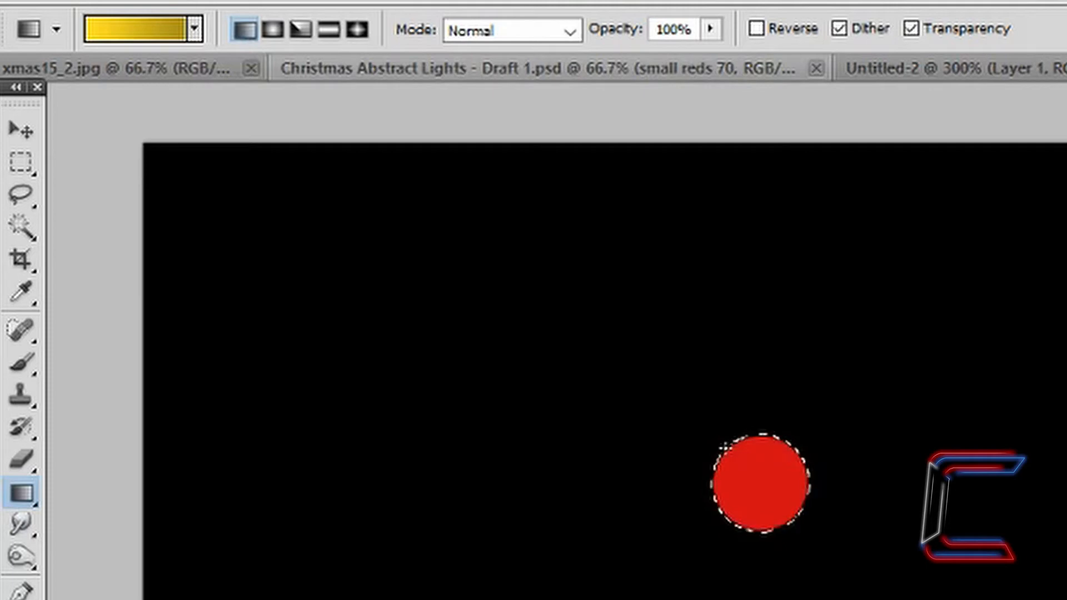
drag(723, 446, 782, 497)
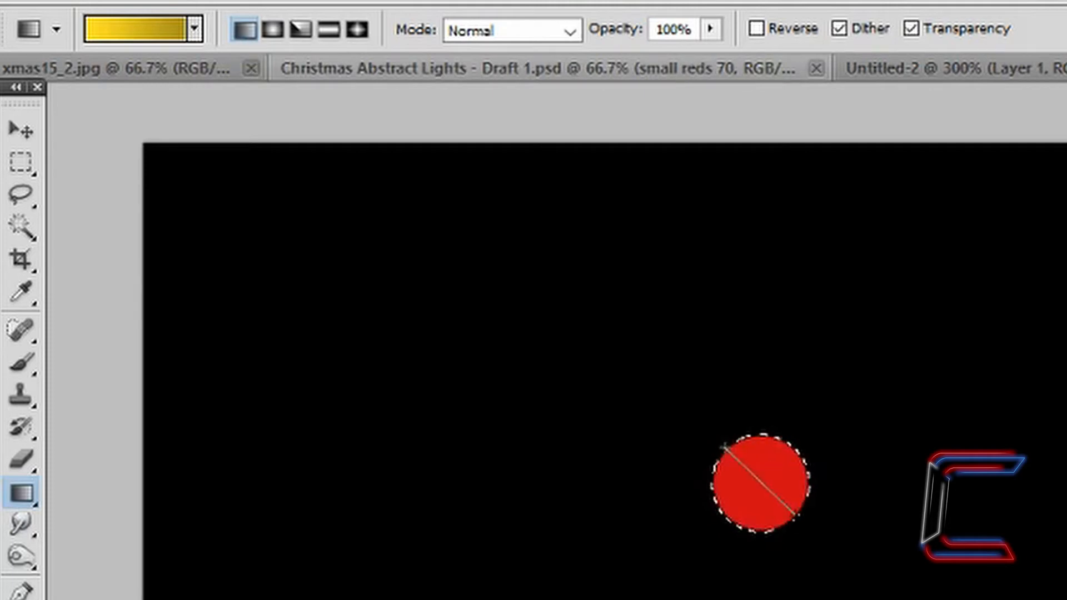
drag(731, 446, 799, 513)
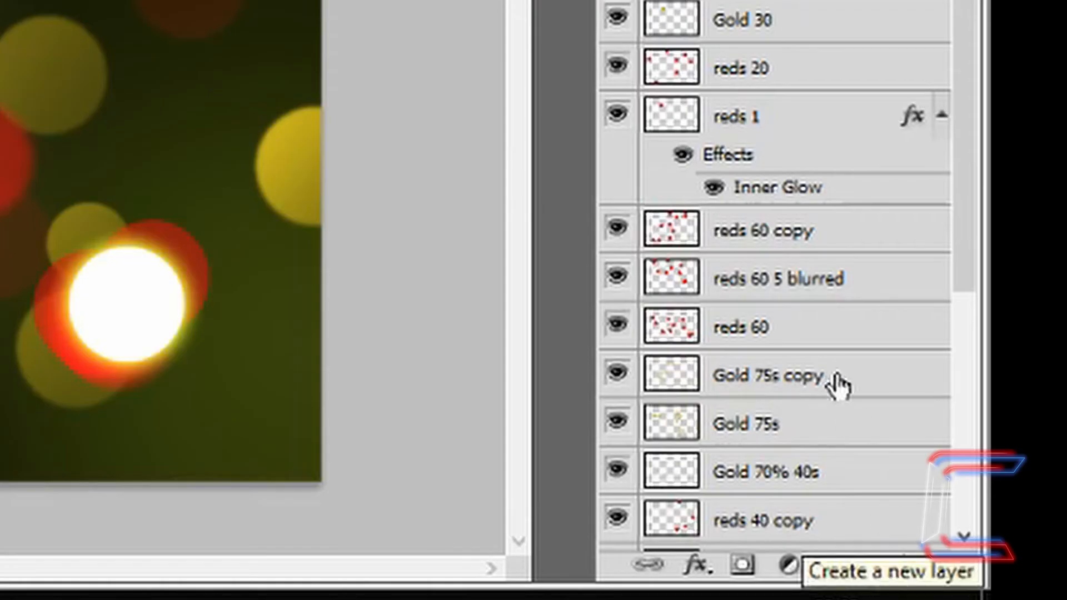
mouse_move(891, 587)
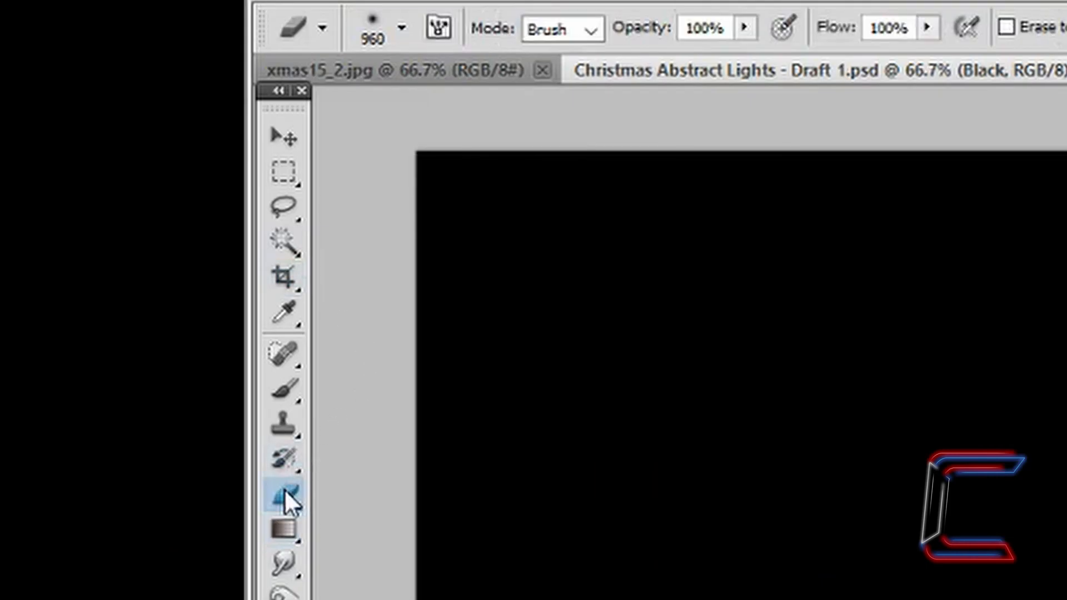
Step: Open the Eraser brush picker showing a 960 px, 0% hardness tip
click(399, 28)
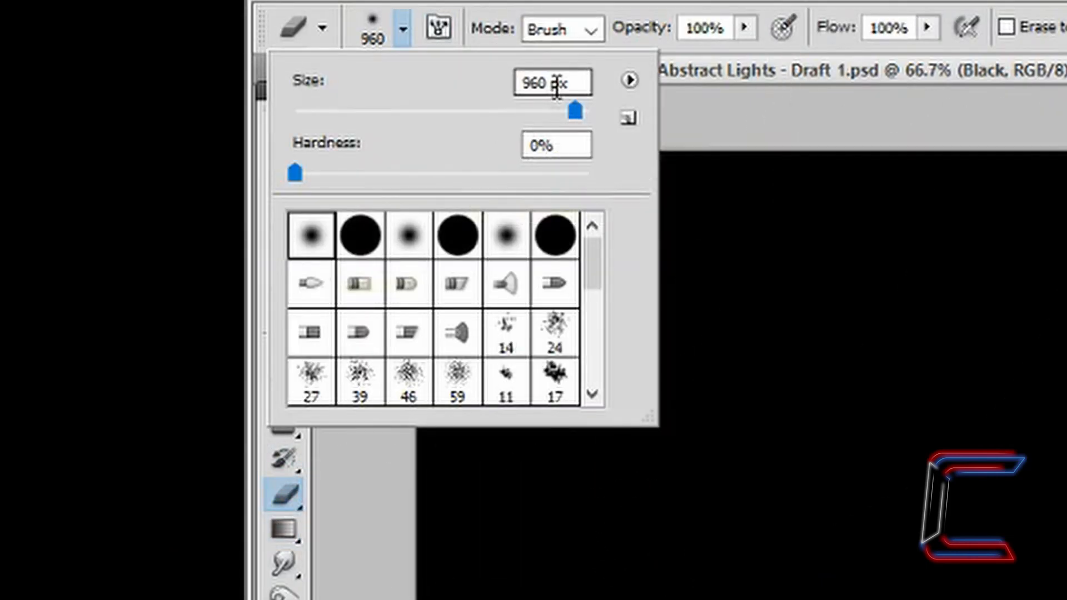
mouse_move(558, 83)
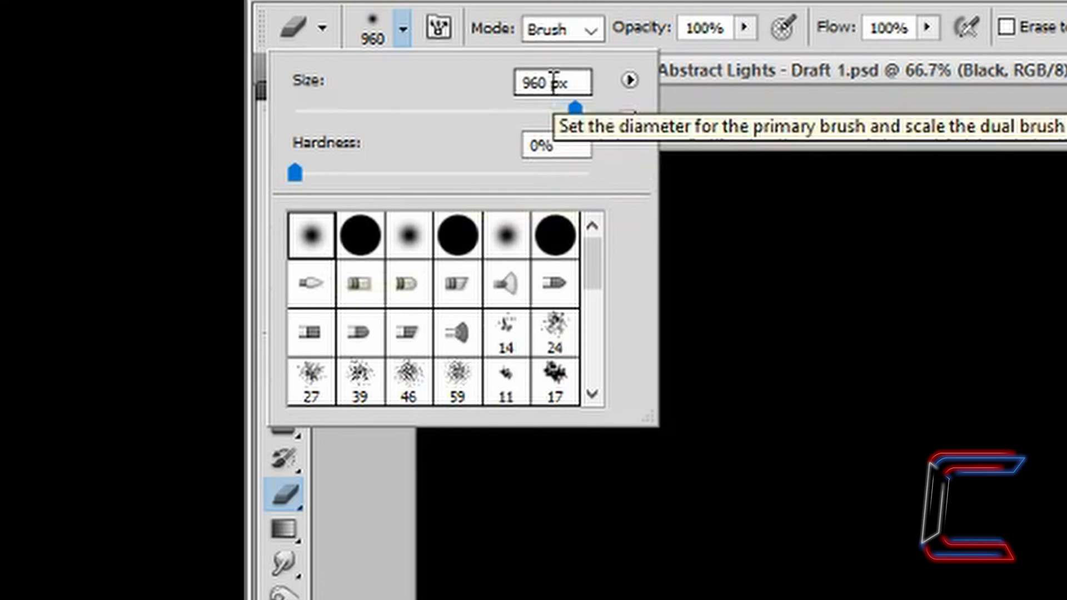